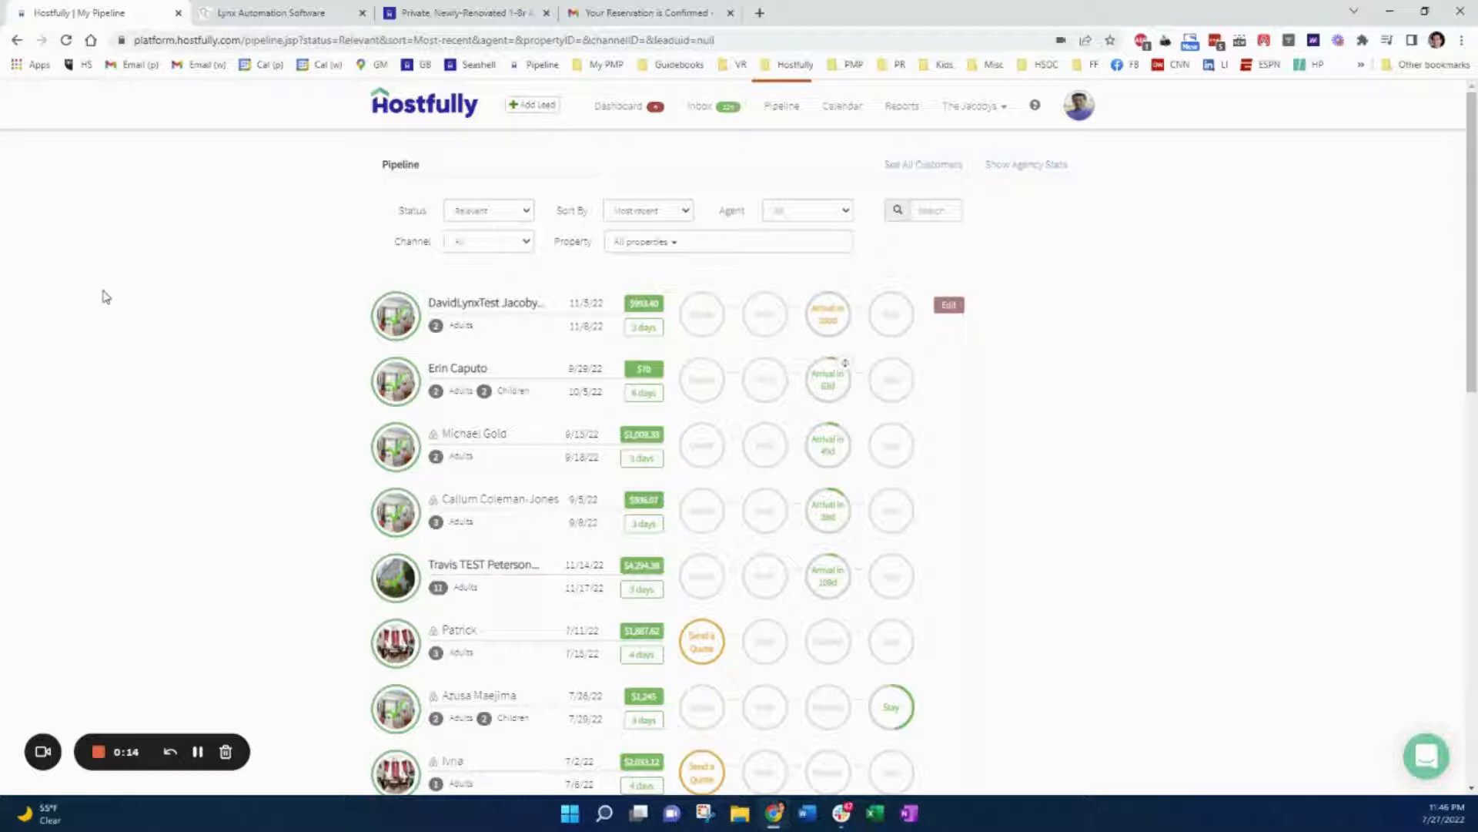
mouse_move(120, 314)
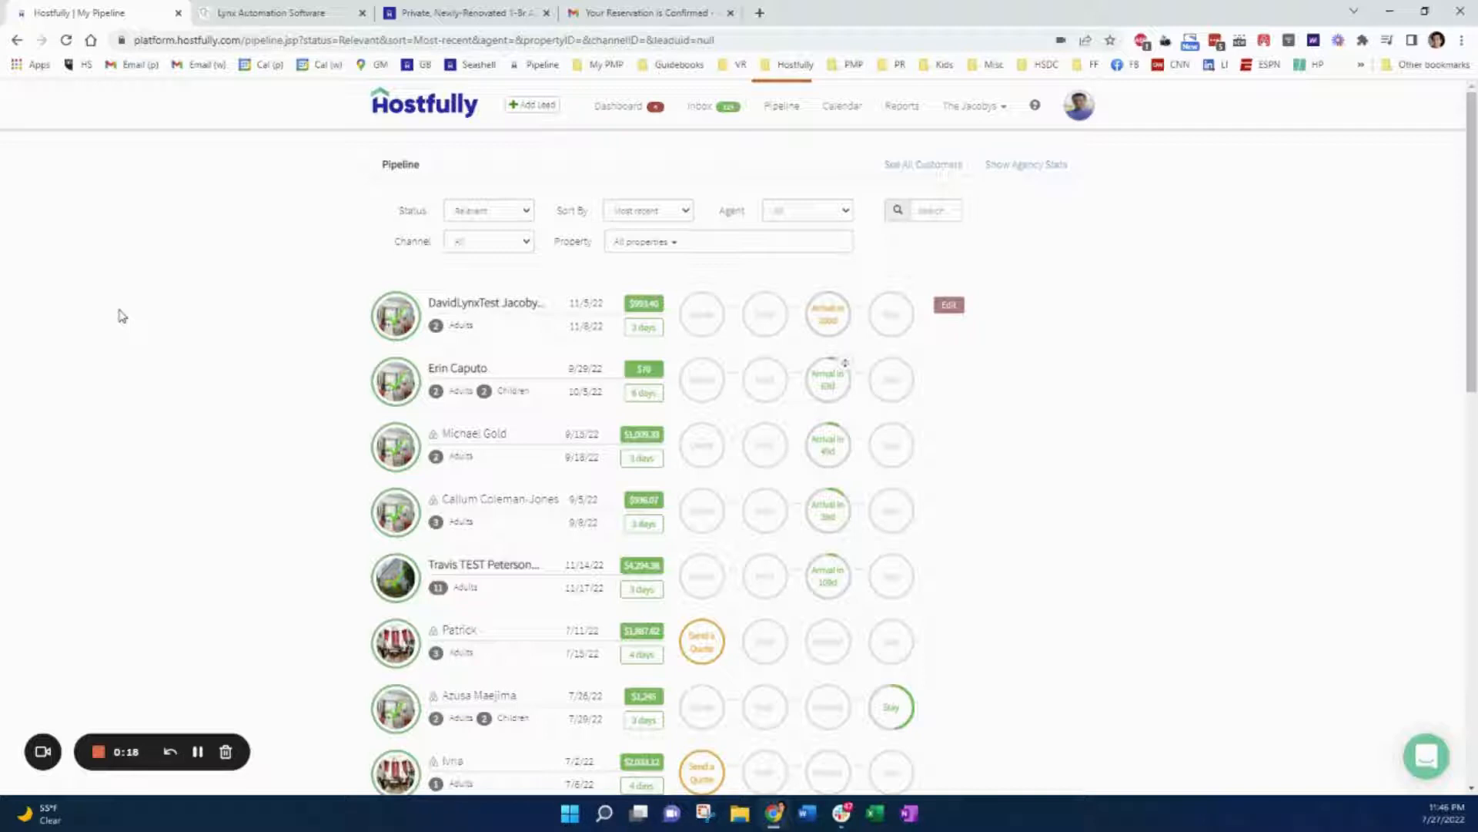
mouse_move(126, 333)
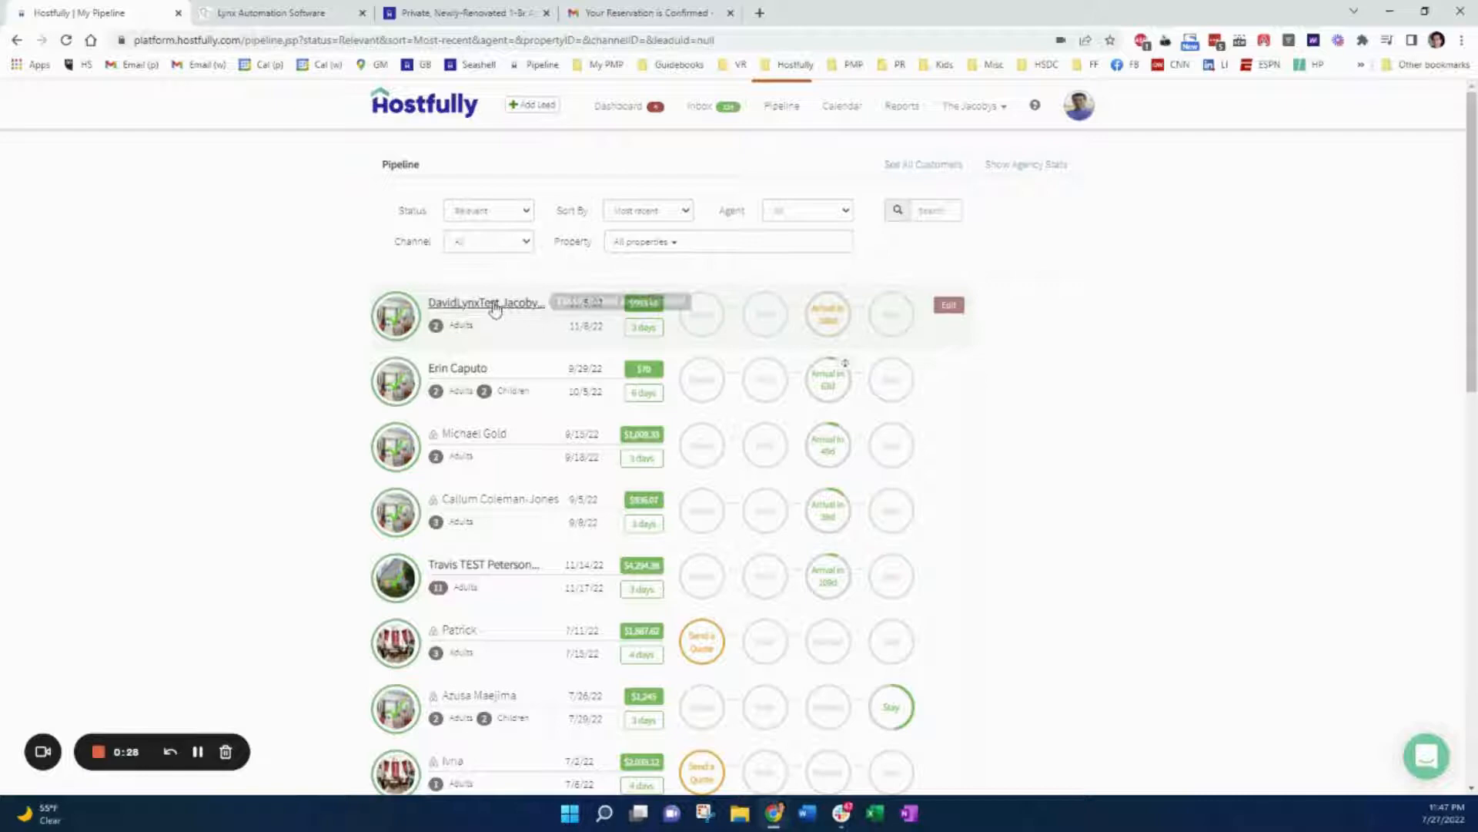
View the test stay's access codes, then the test guest's reservation Stay Details in the pipeline
left_click(274, 13)
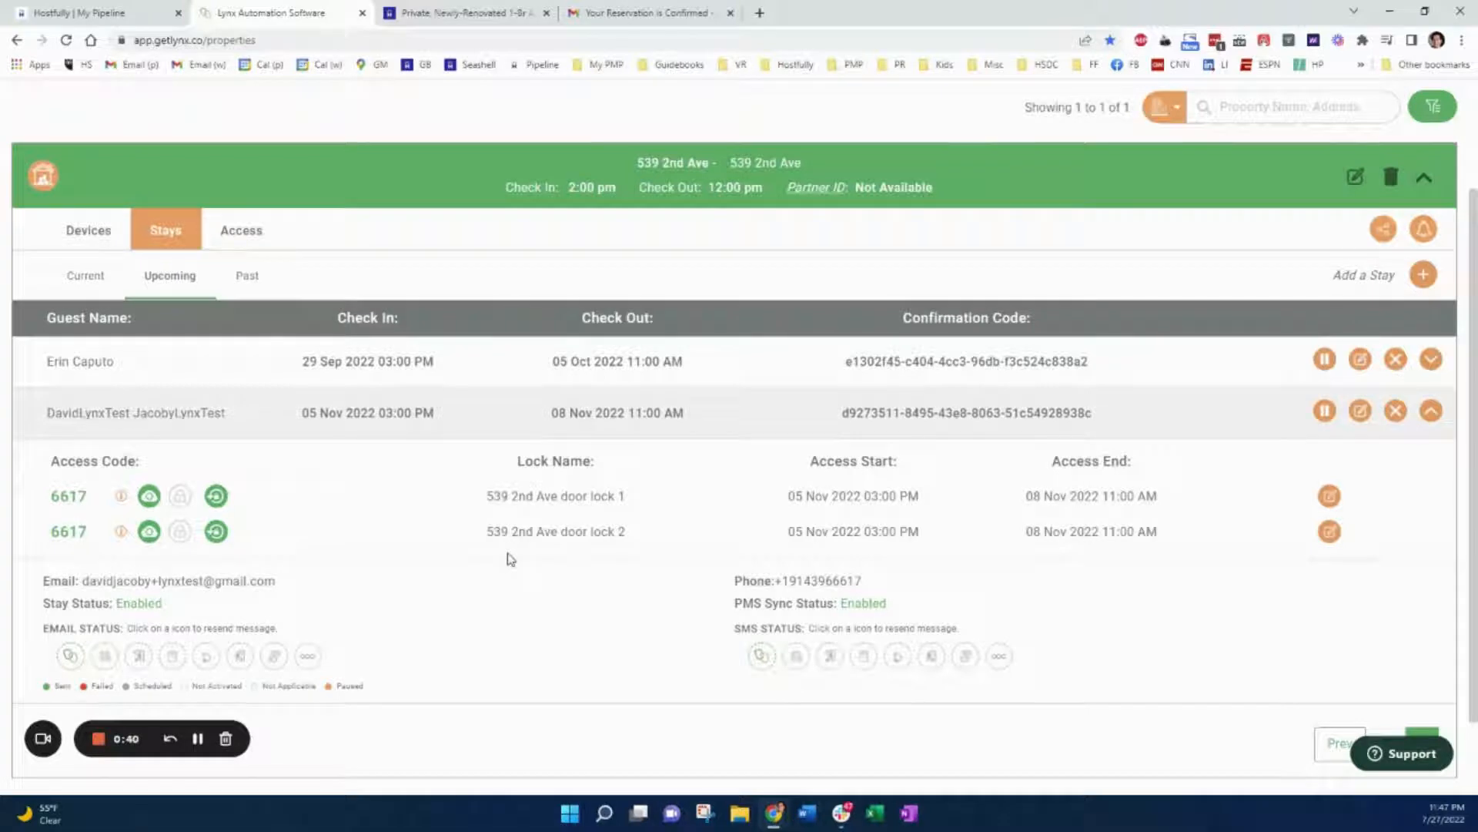
left_click(94, 12)
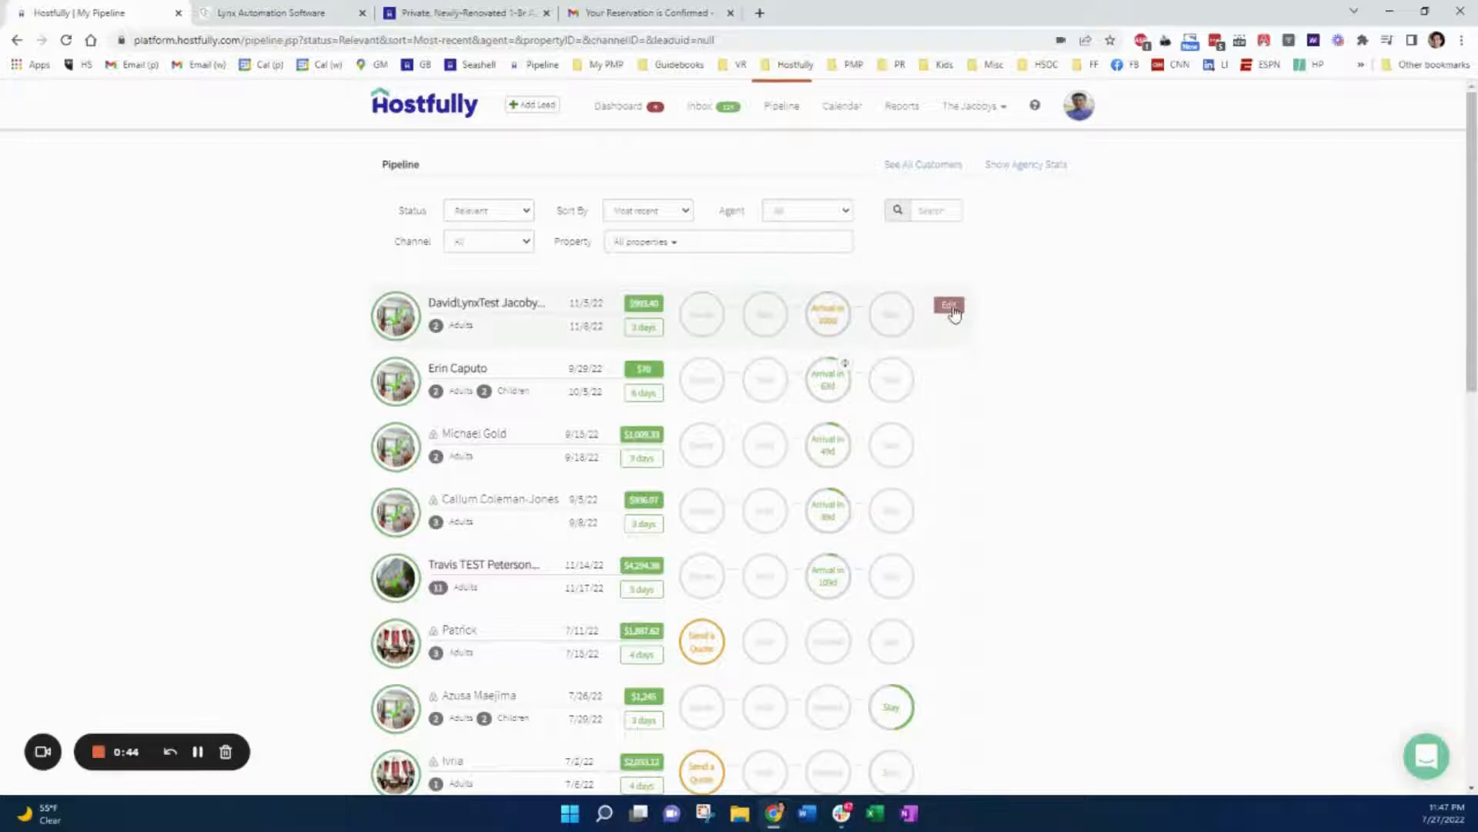
left_click(949, 304)
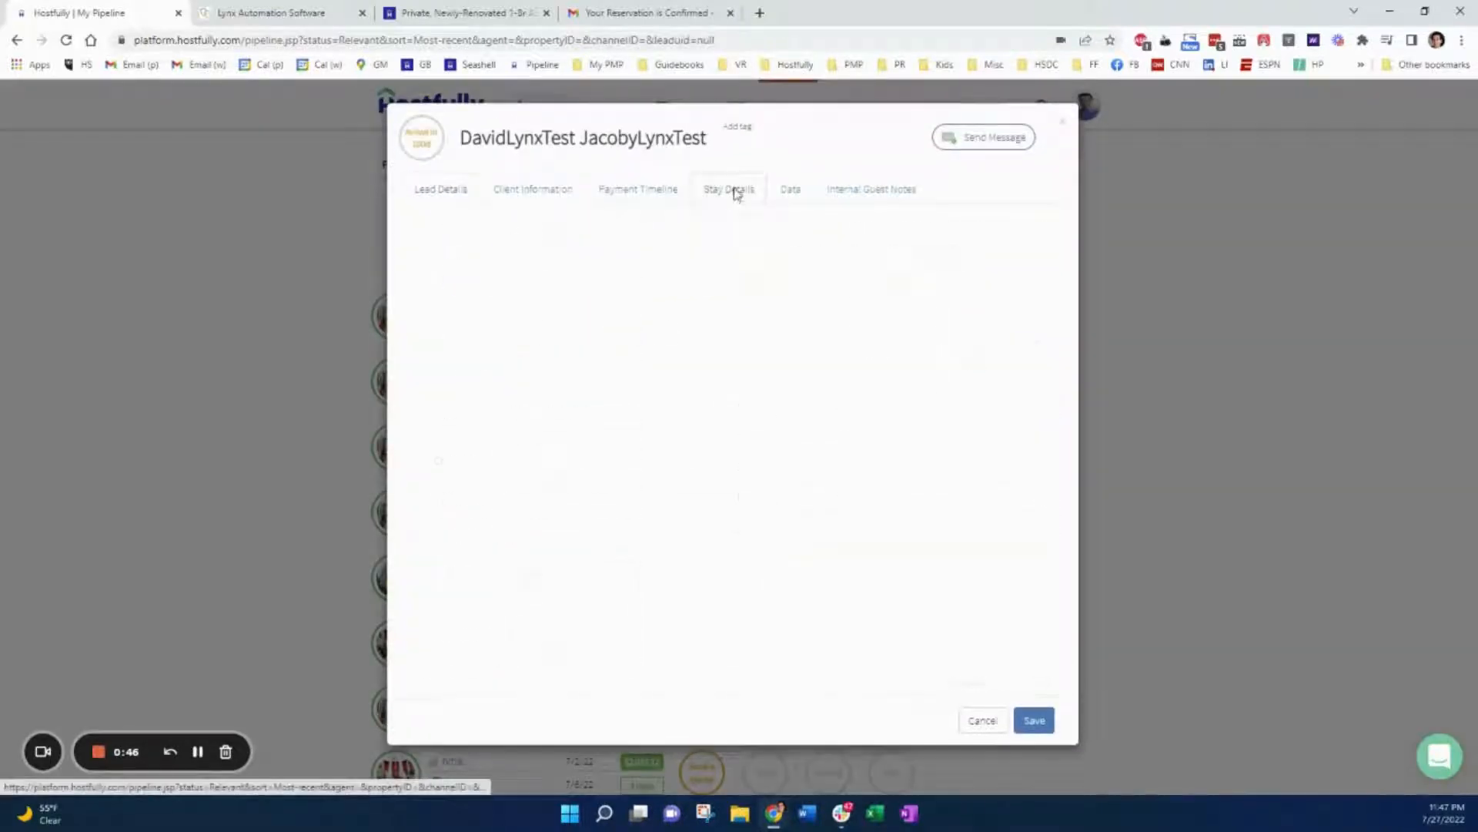
left_click(729, 188)
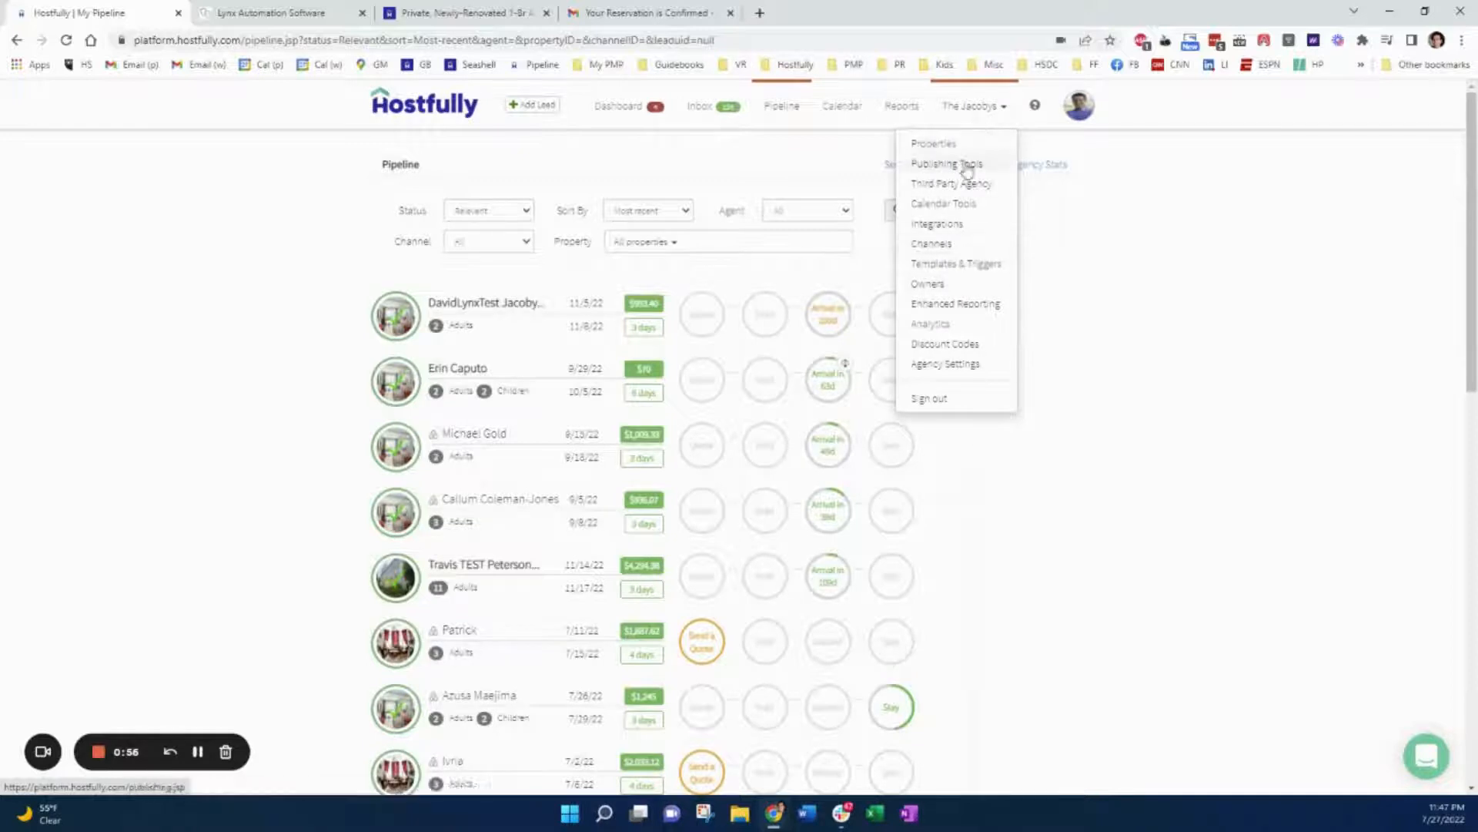
Review the Reservation Confirmation - Zen Home custom template and its insertable guest and stay variables
left_click(947, 163)
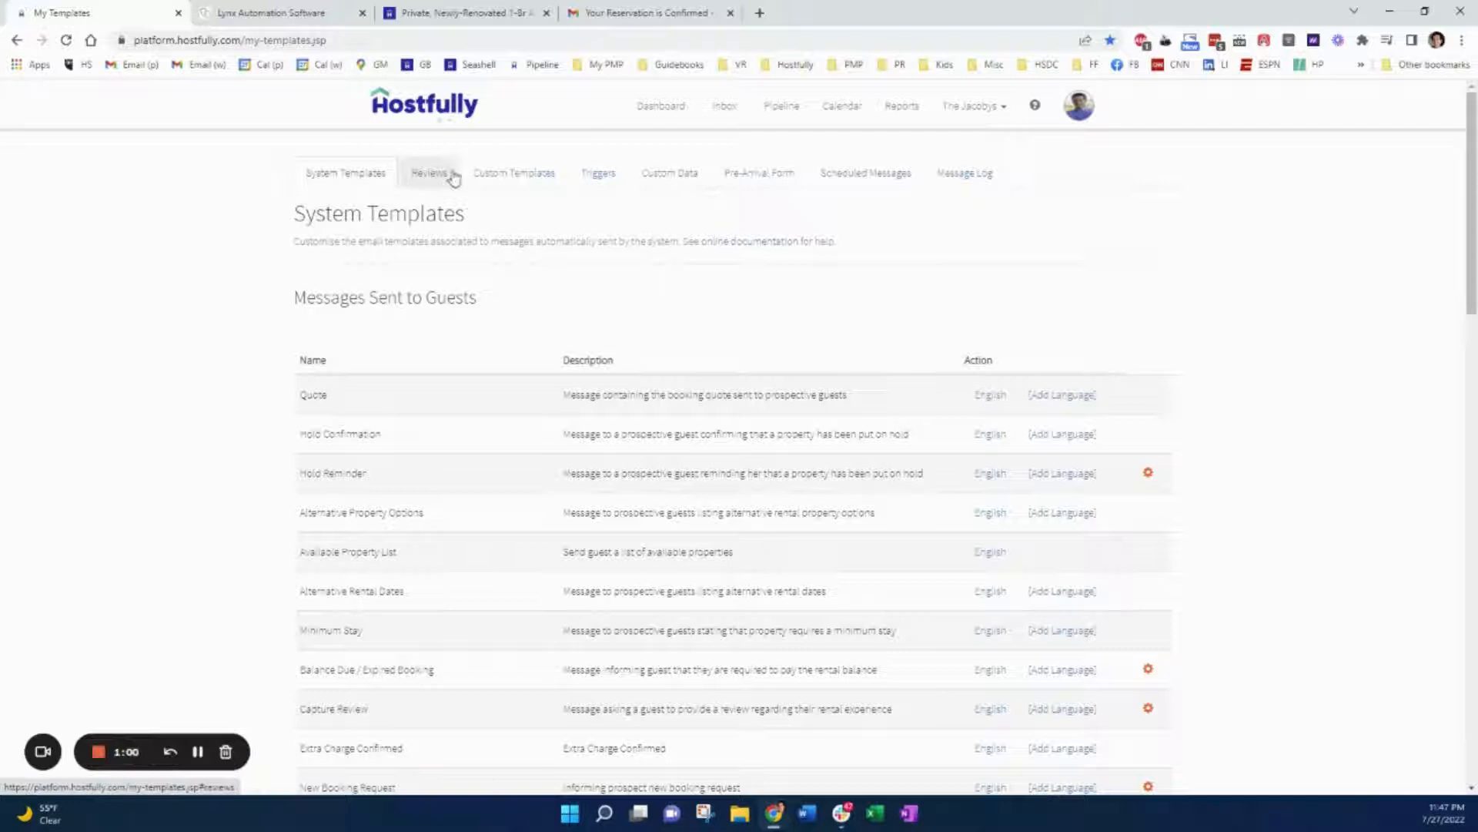
left_click(514, 172)
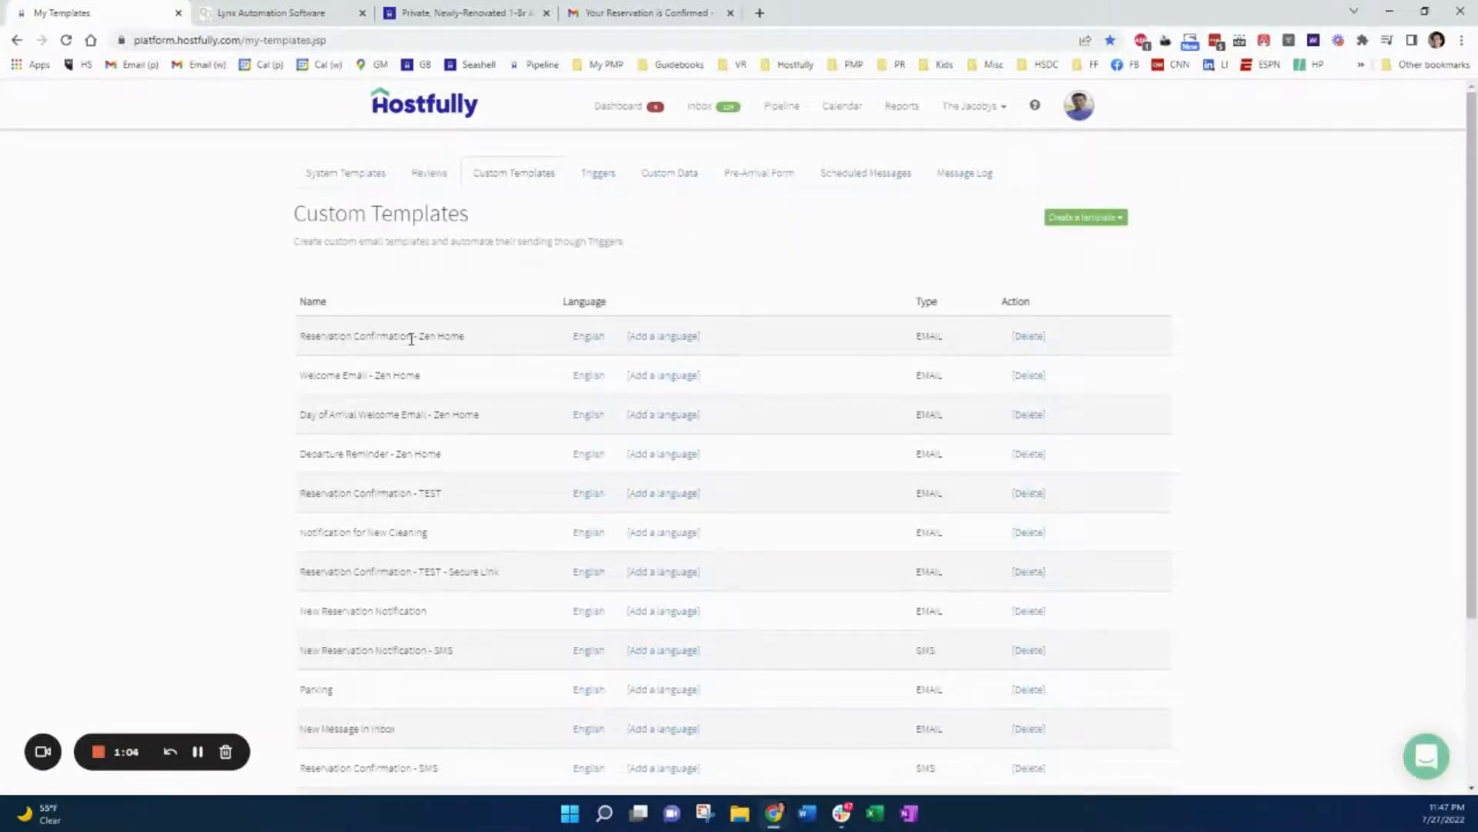
left_click(382, 335)
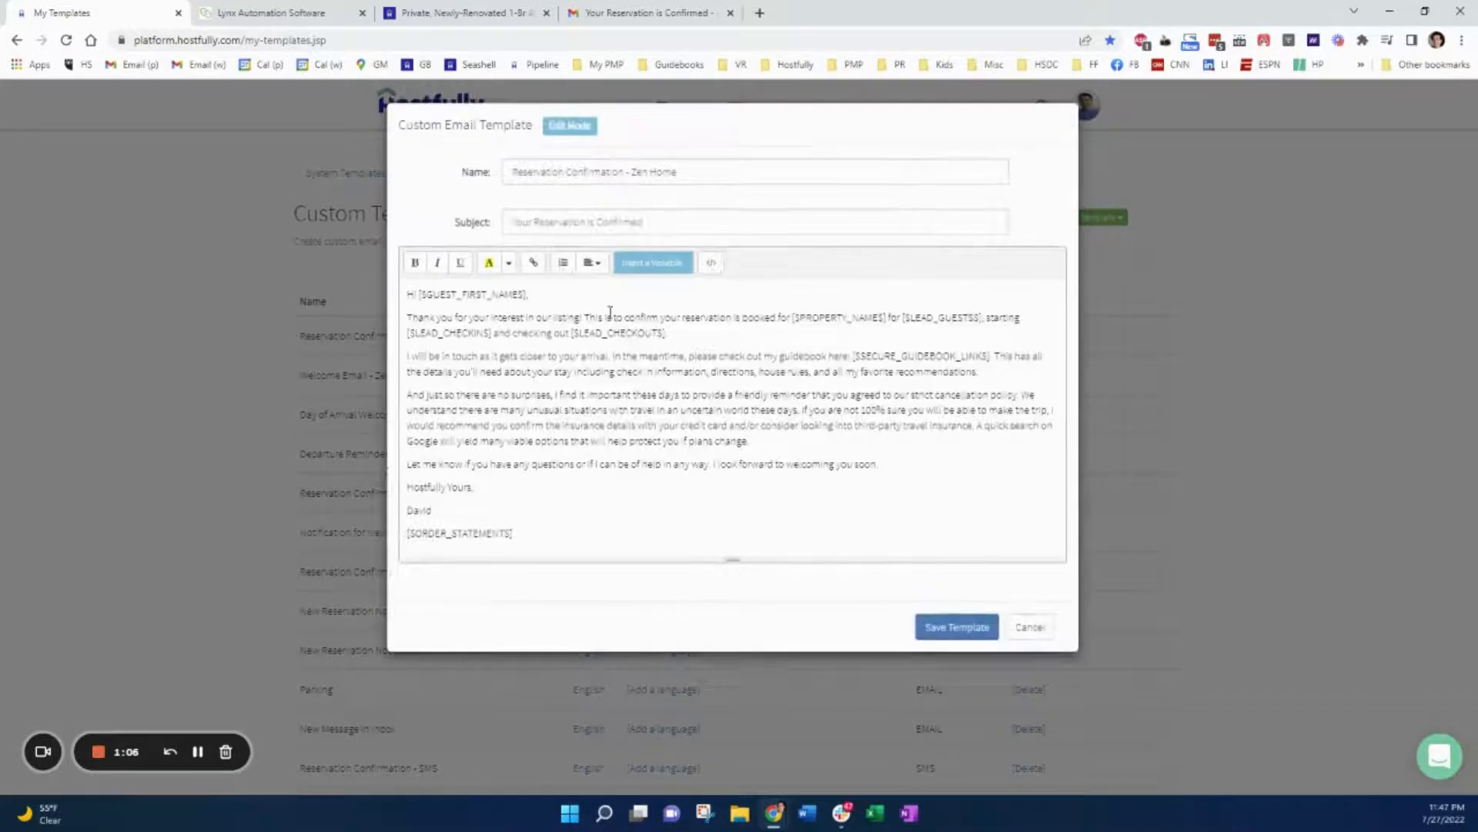
left_click(651, 262)
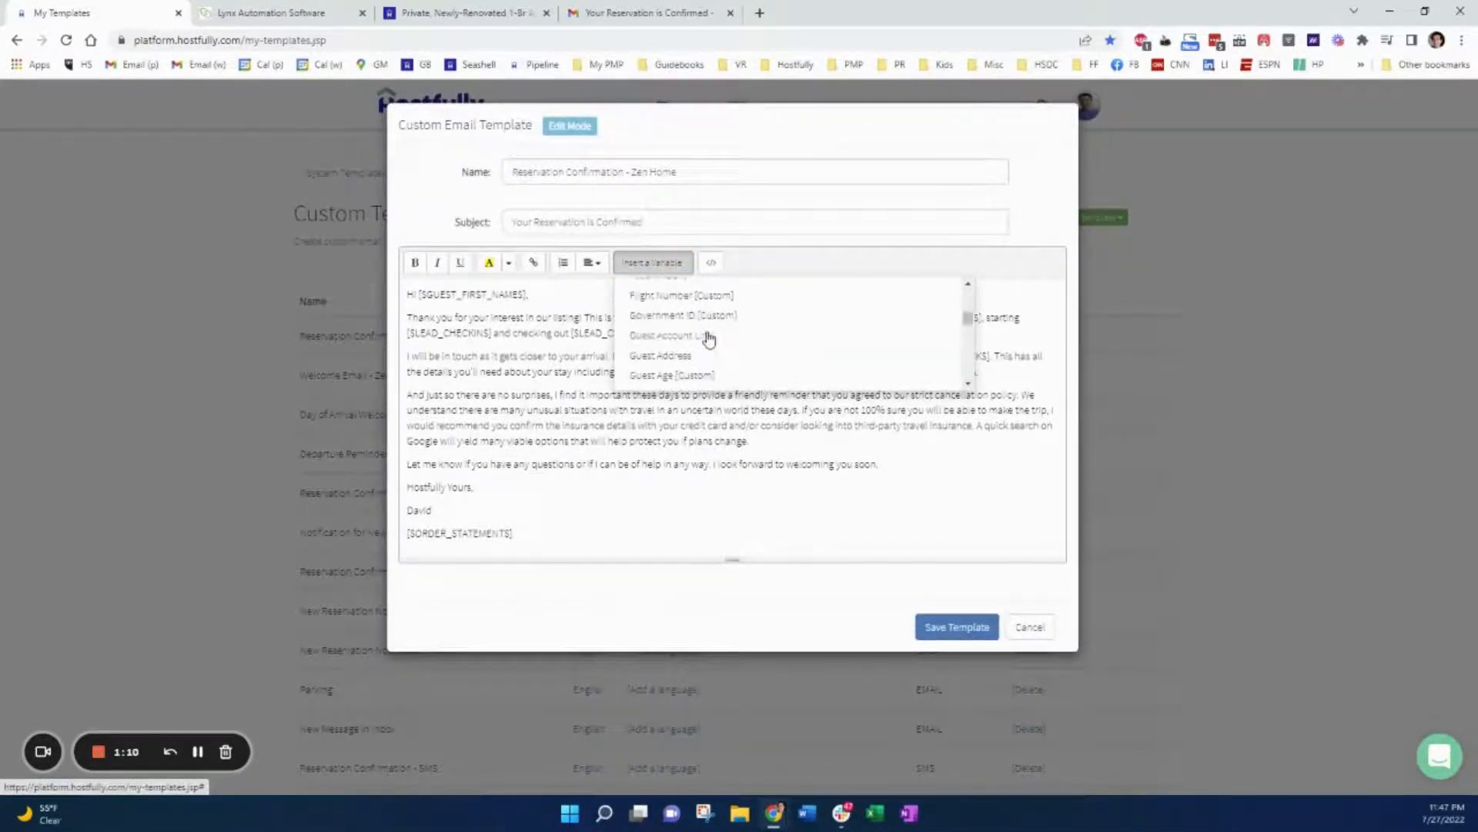
scroll("down", 3)
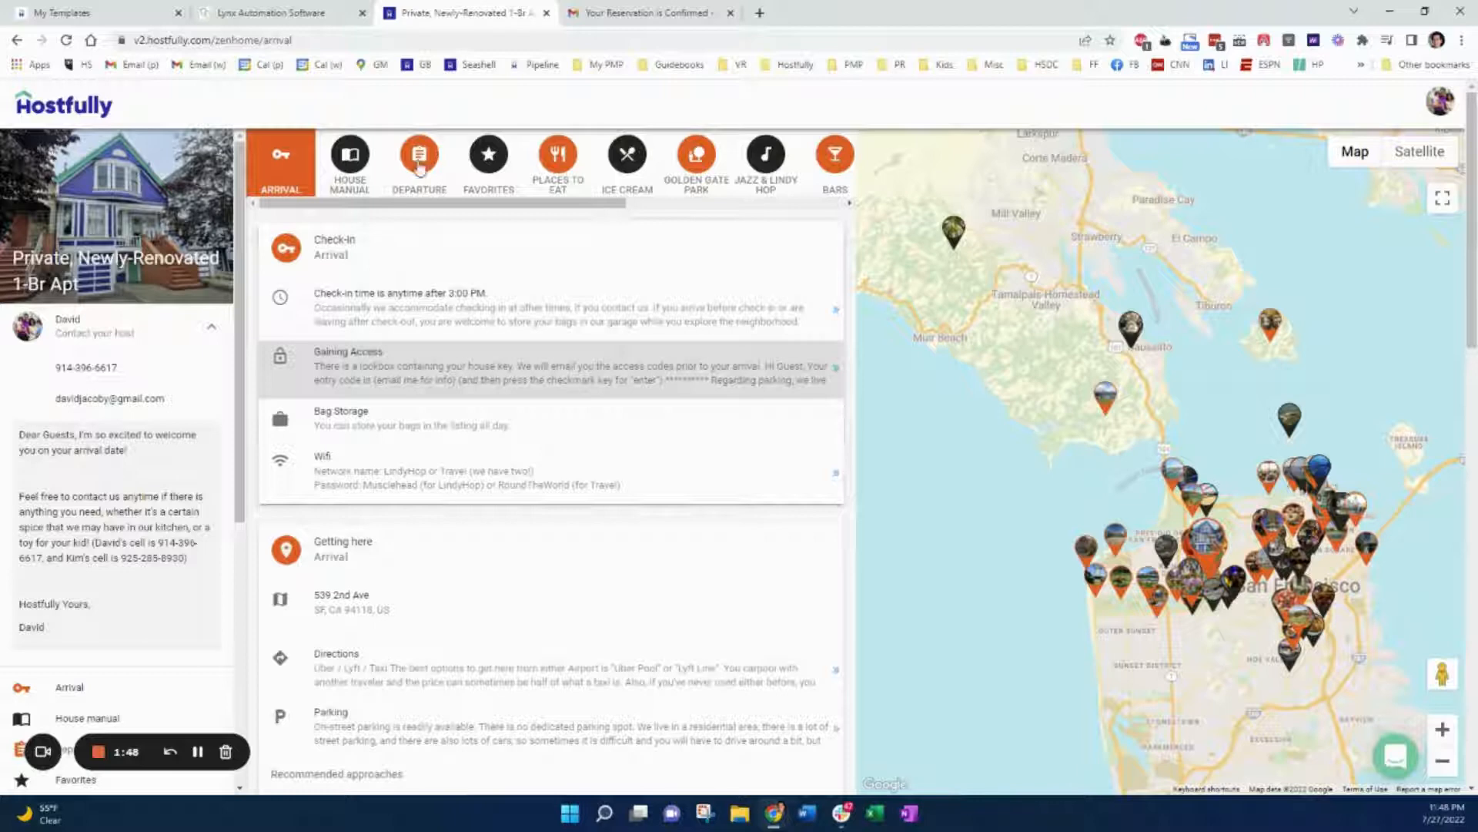
Browse the guidebook's Departure and Arrival sections and the Gaining Access card reading "email me for info"
left_click(419, 160)
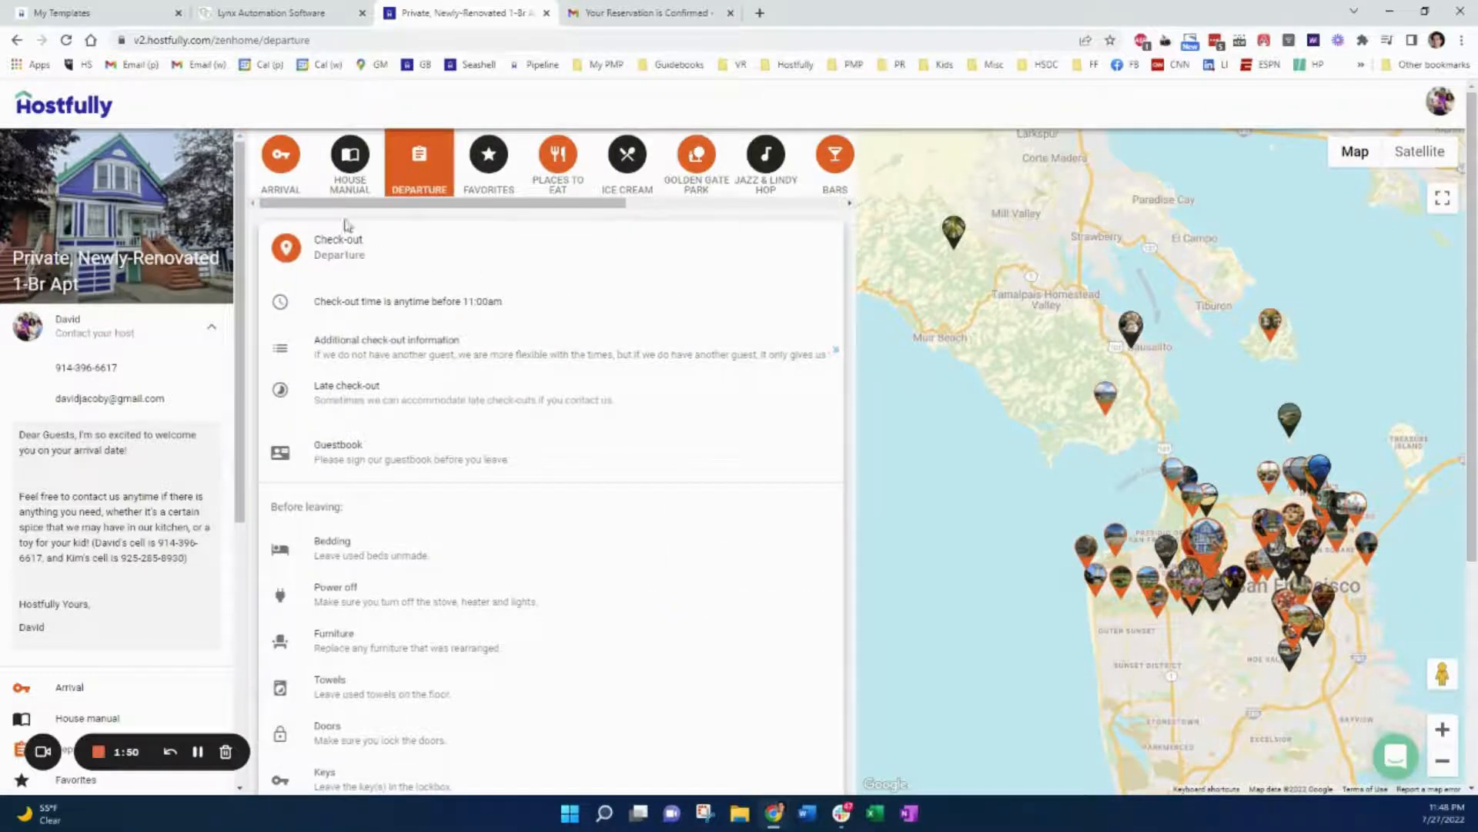
left_click(280, 160)
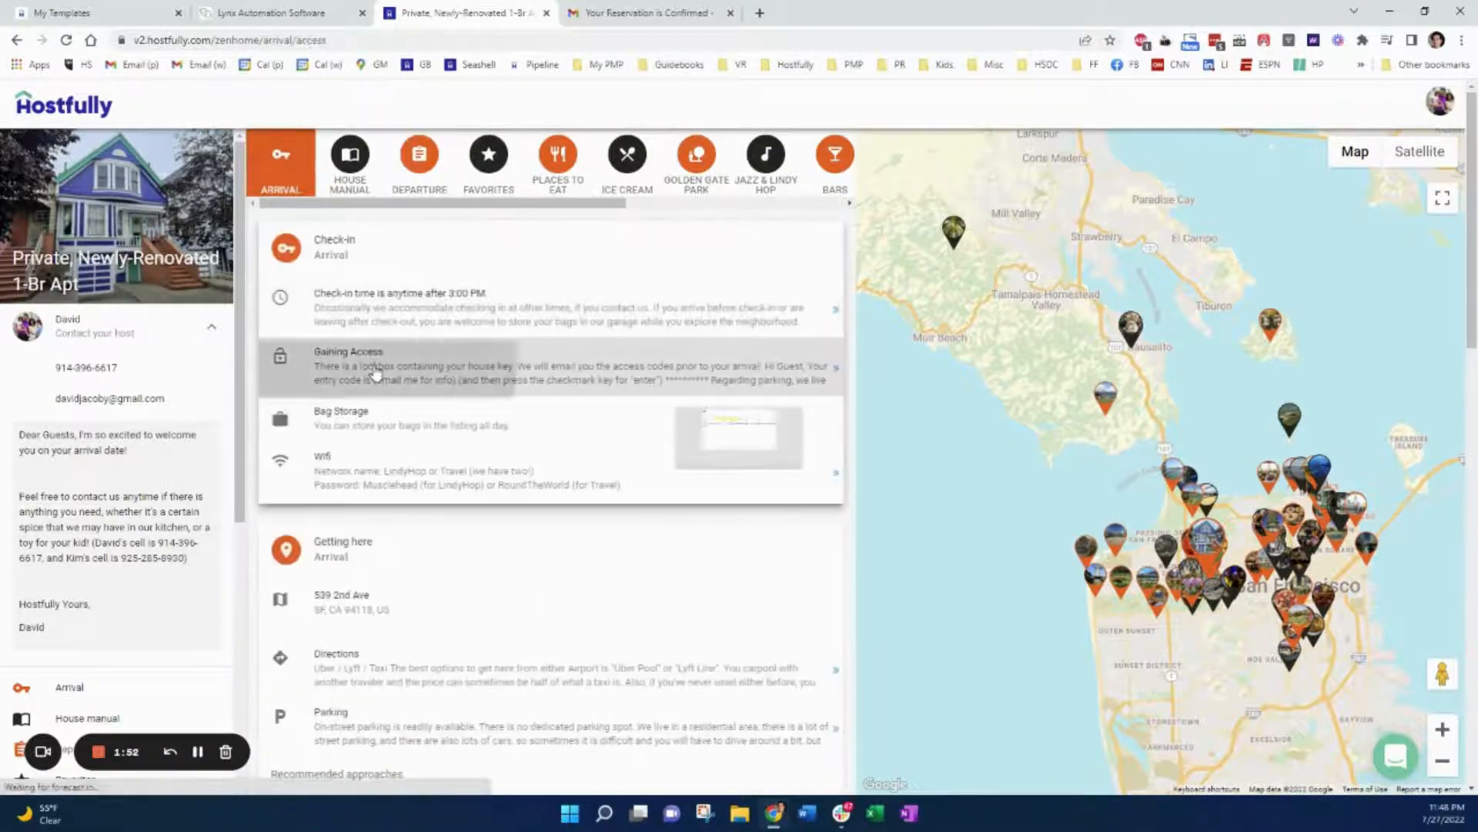
left_click(348, 367)
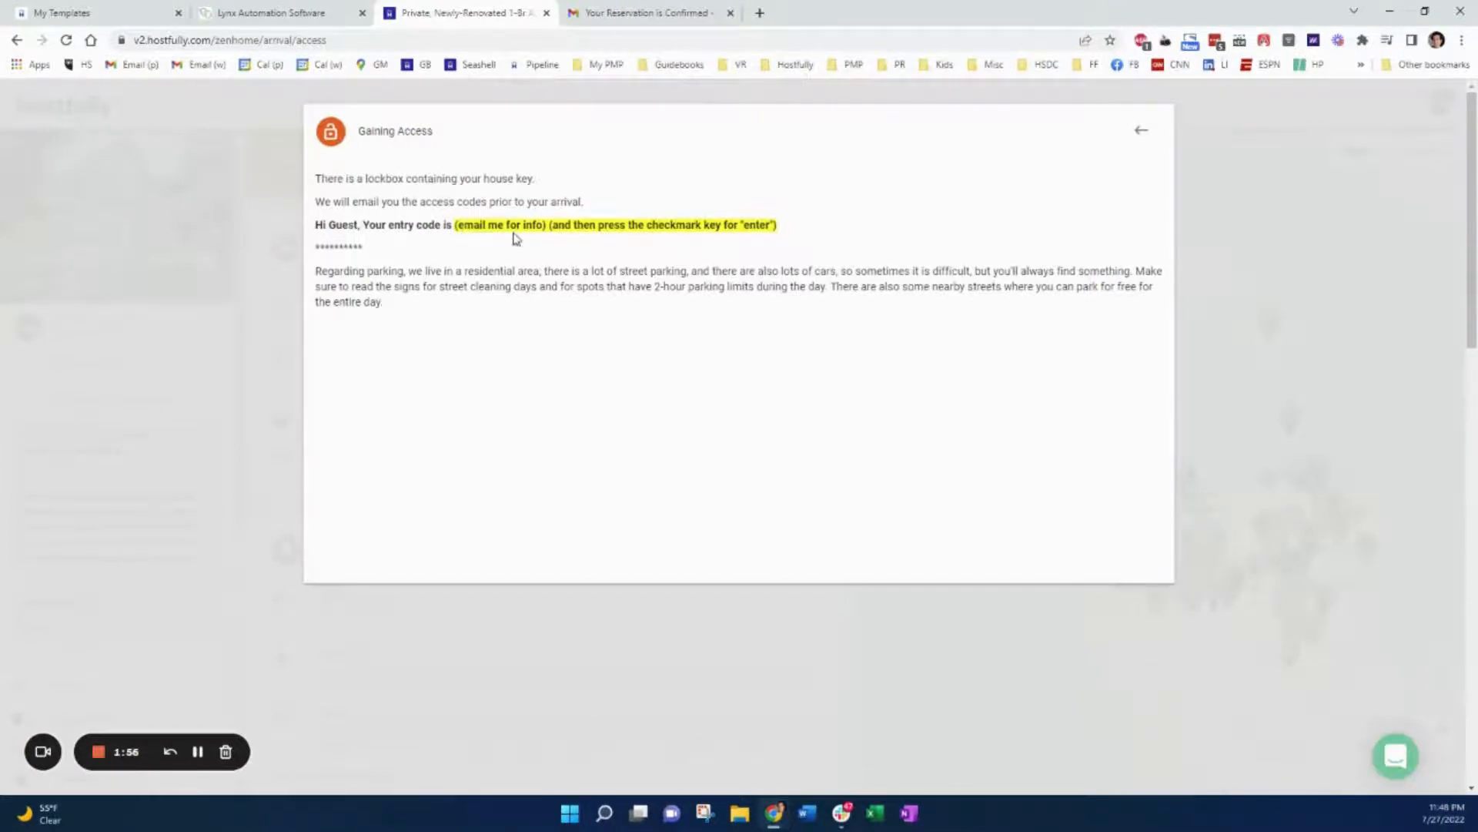
left_click(1140, 129)
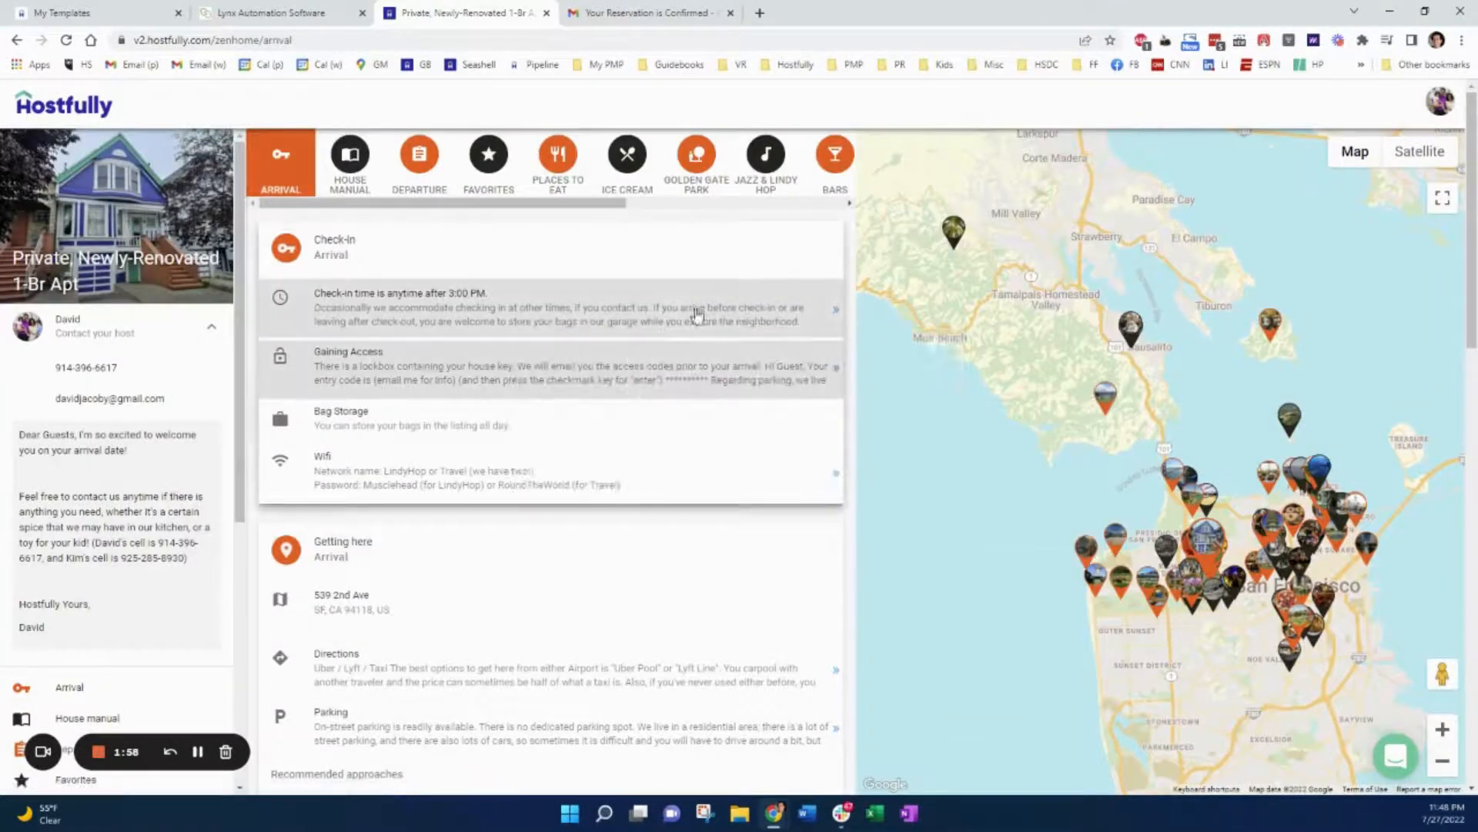
mouse_move(650, 335)
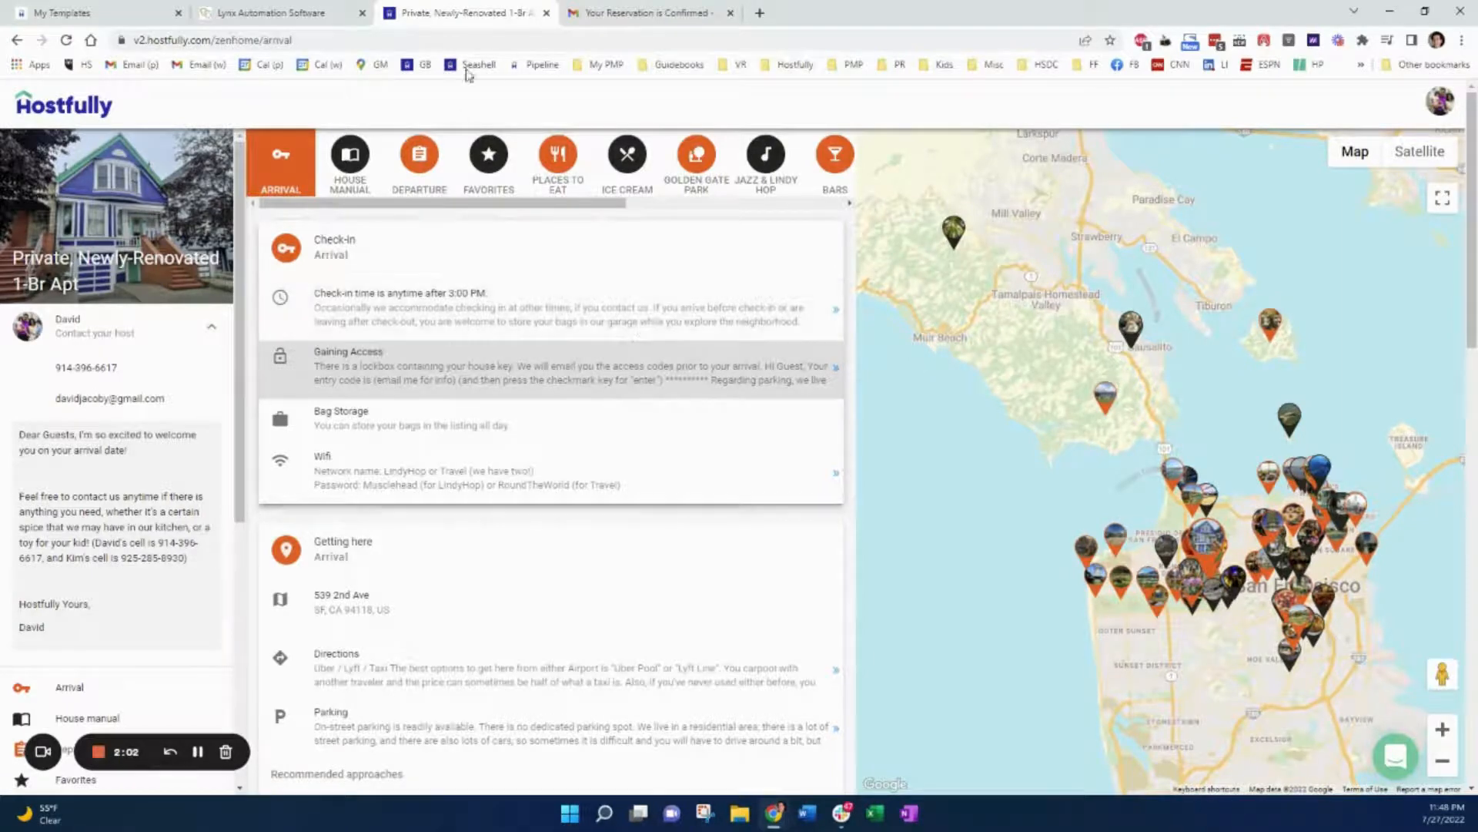
Highlight the email's check-out date and launch its guidebook link in an incognito window
left_click(647, 12)
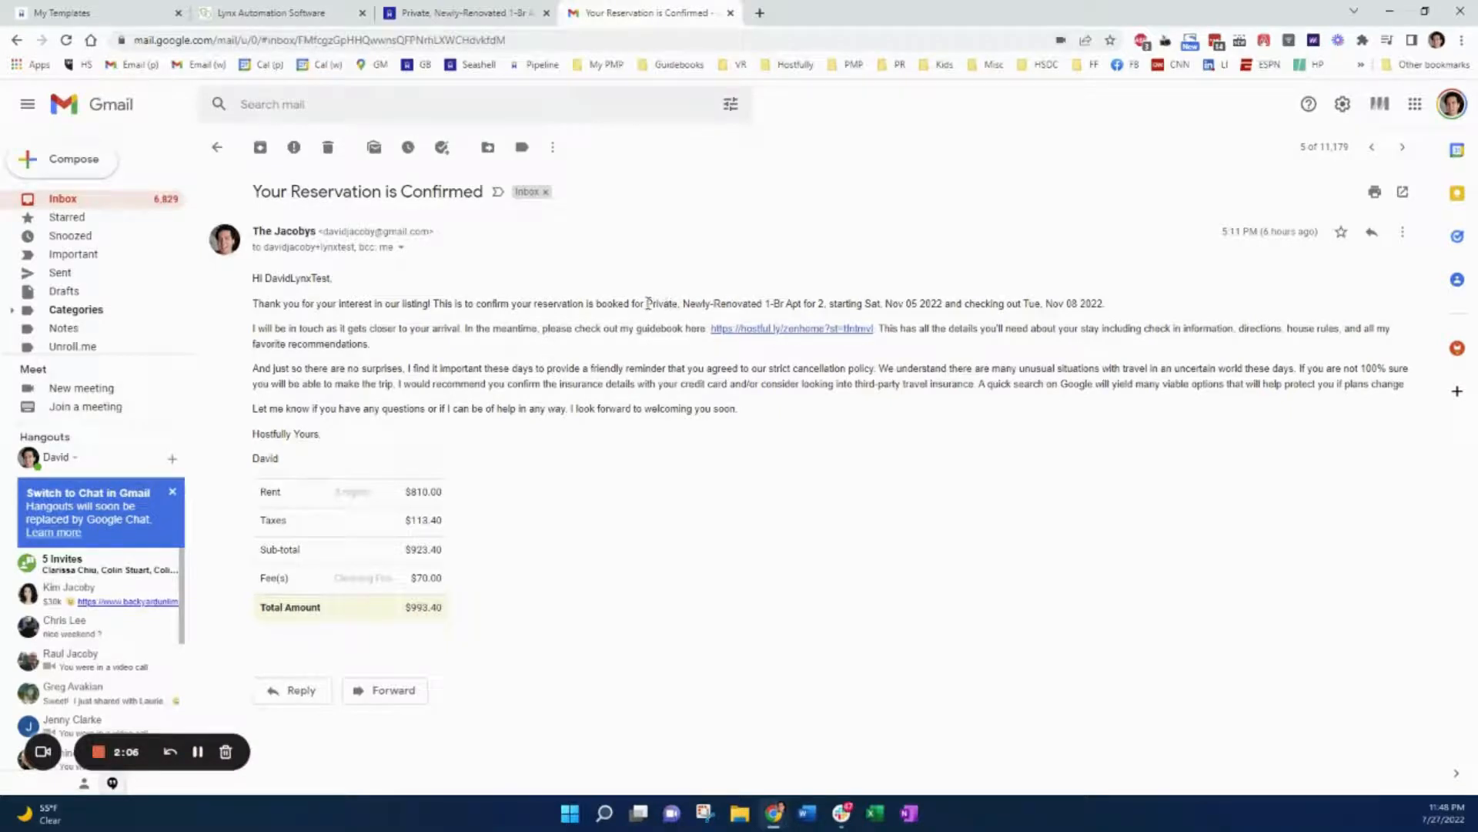
left_click_drag(648, 303, 730, 303)
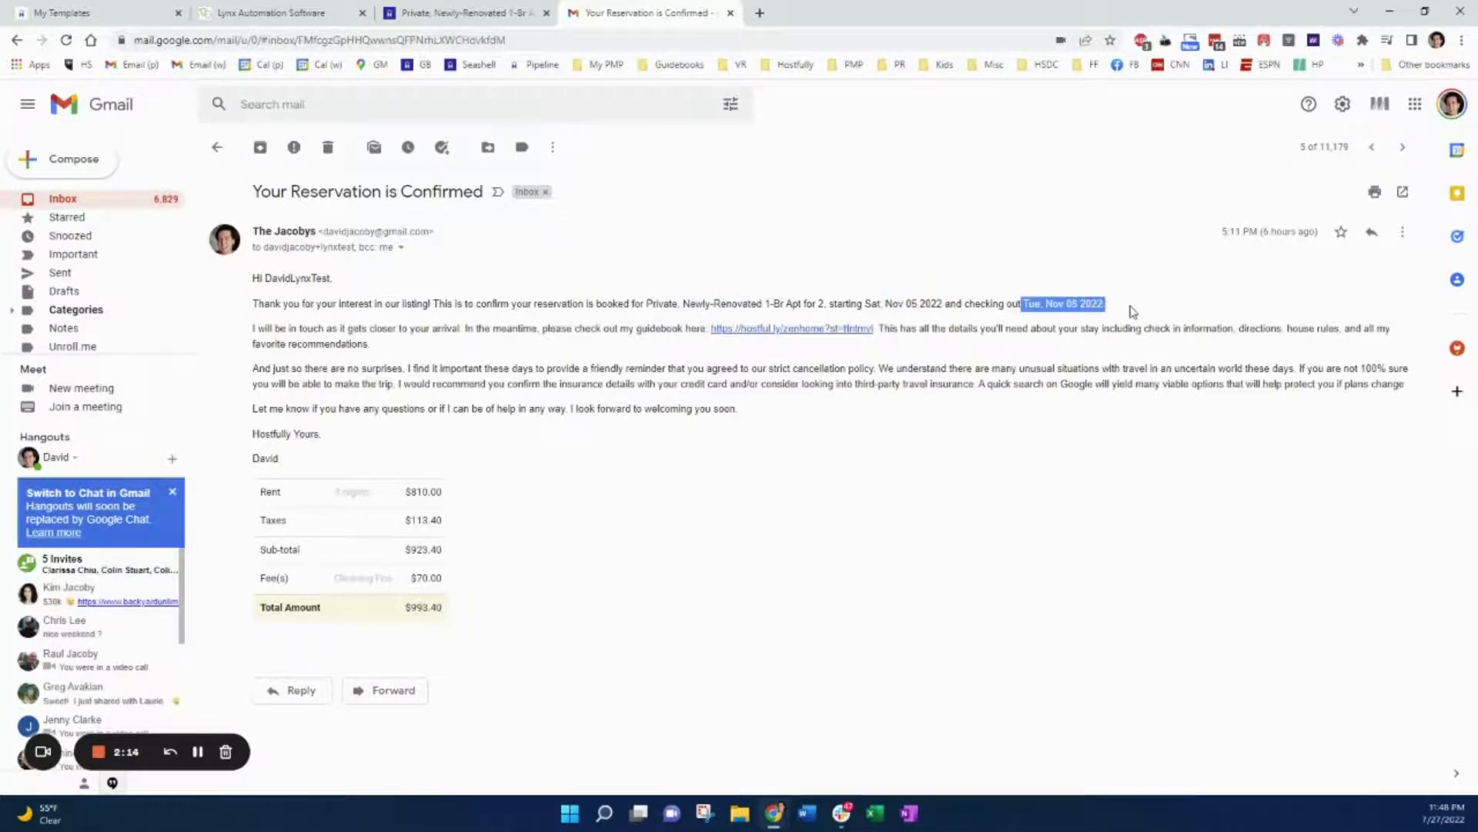
mouse_move(790, 329)
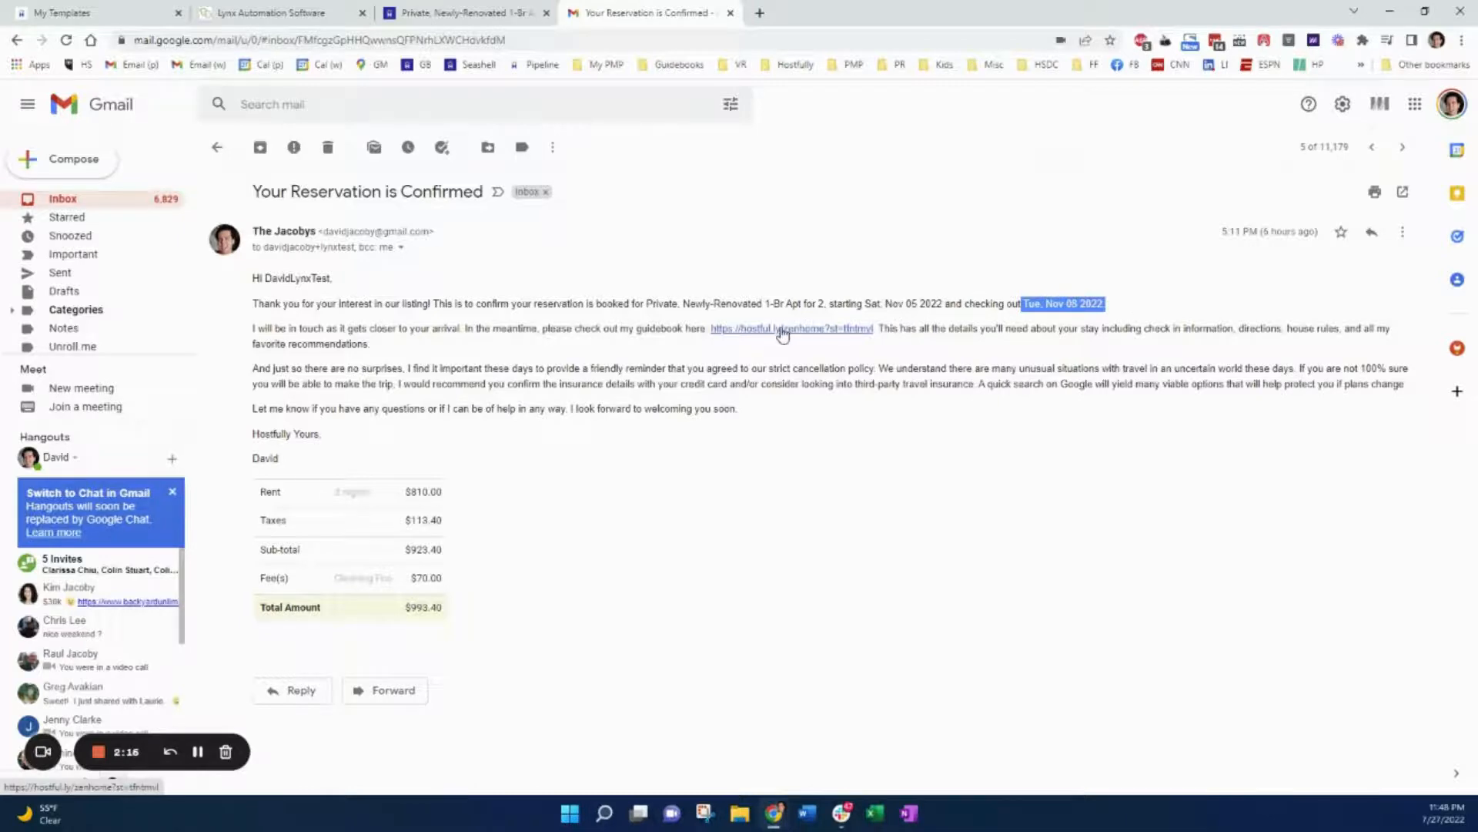
right_click(782, 328)
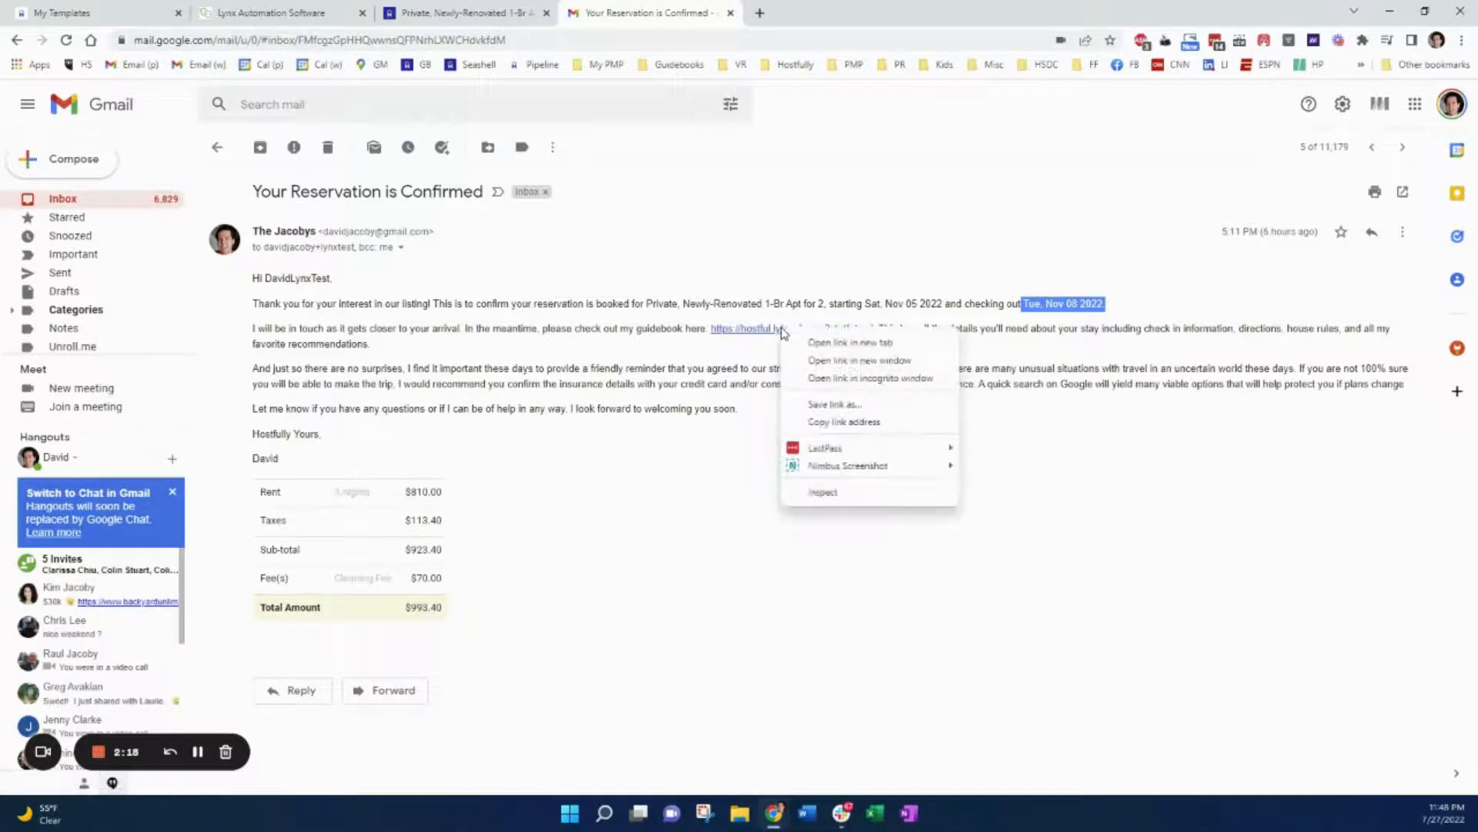
left_click(869, 377)
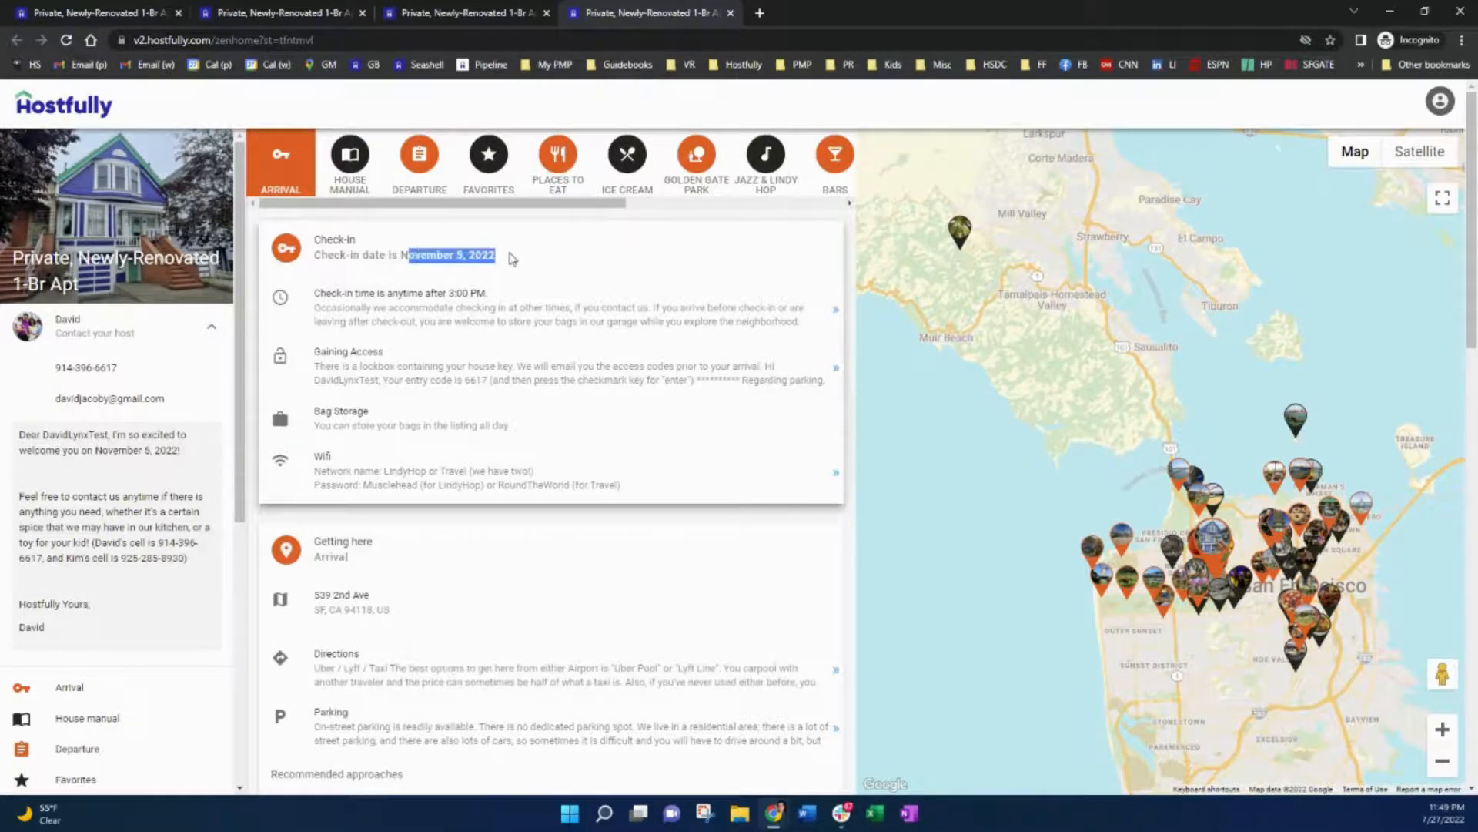
left_click(419, 160)
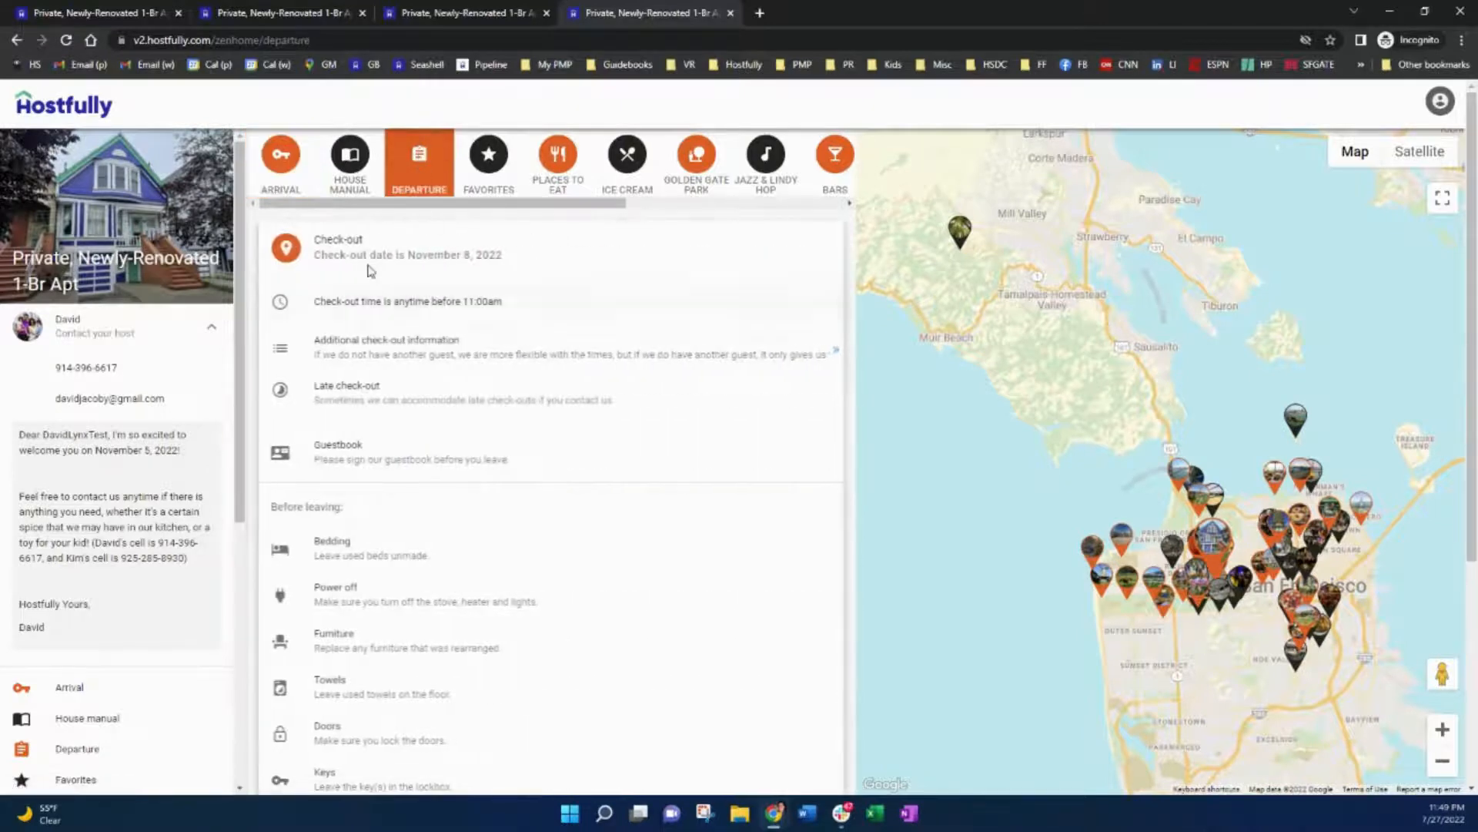
left_click_drag(328, 254, 502, 254)
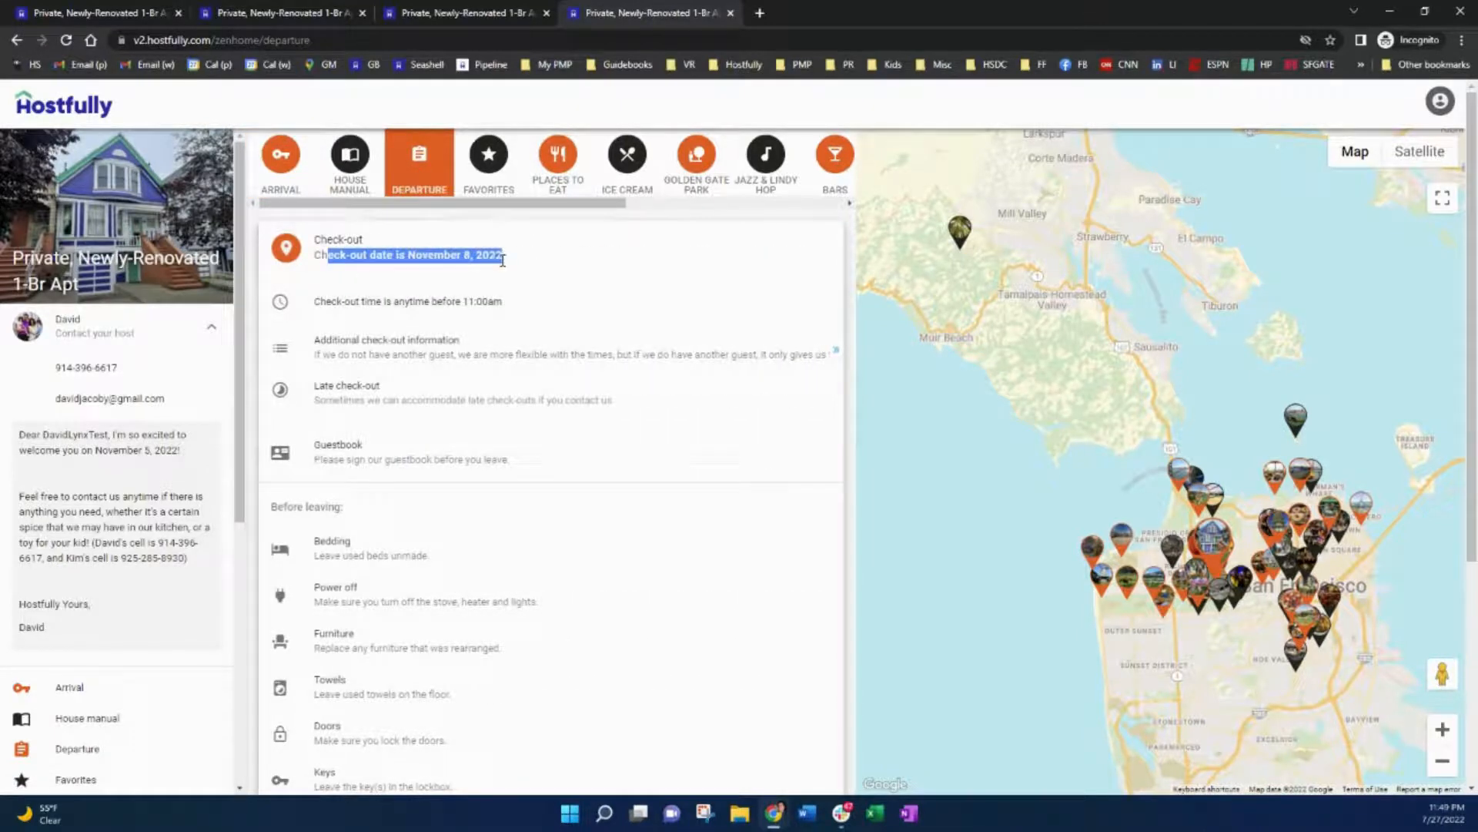
left_click(281, 160)
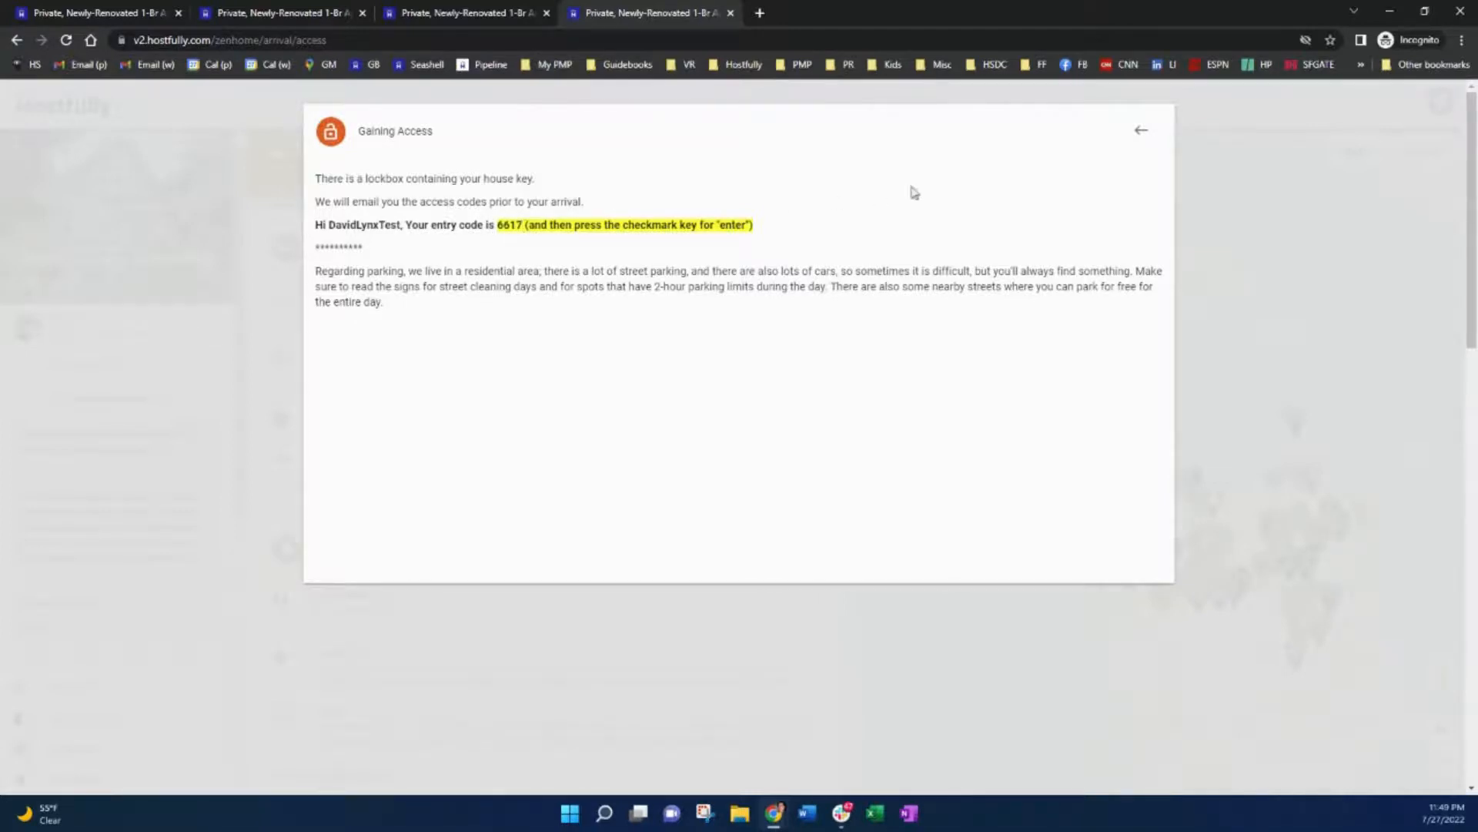
left_click(1141, 129)
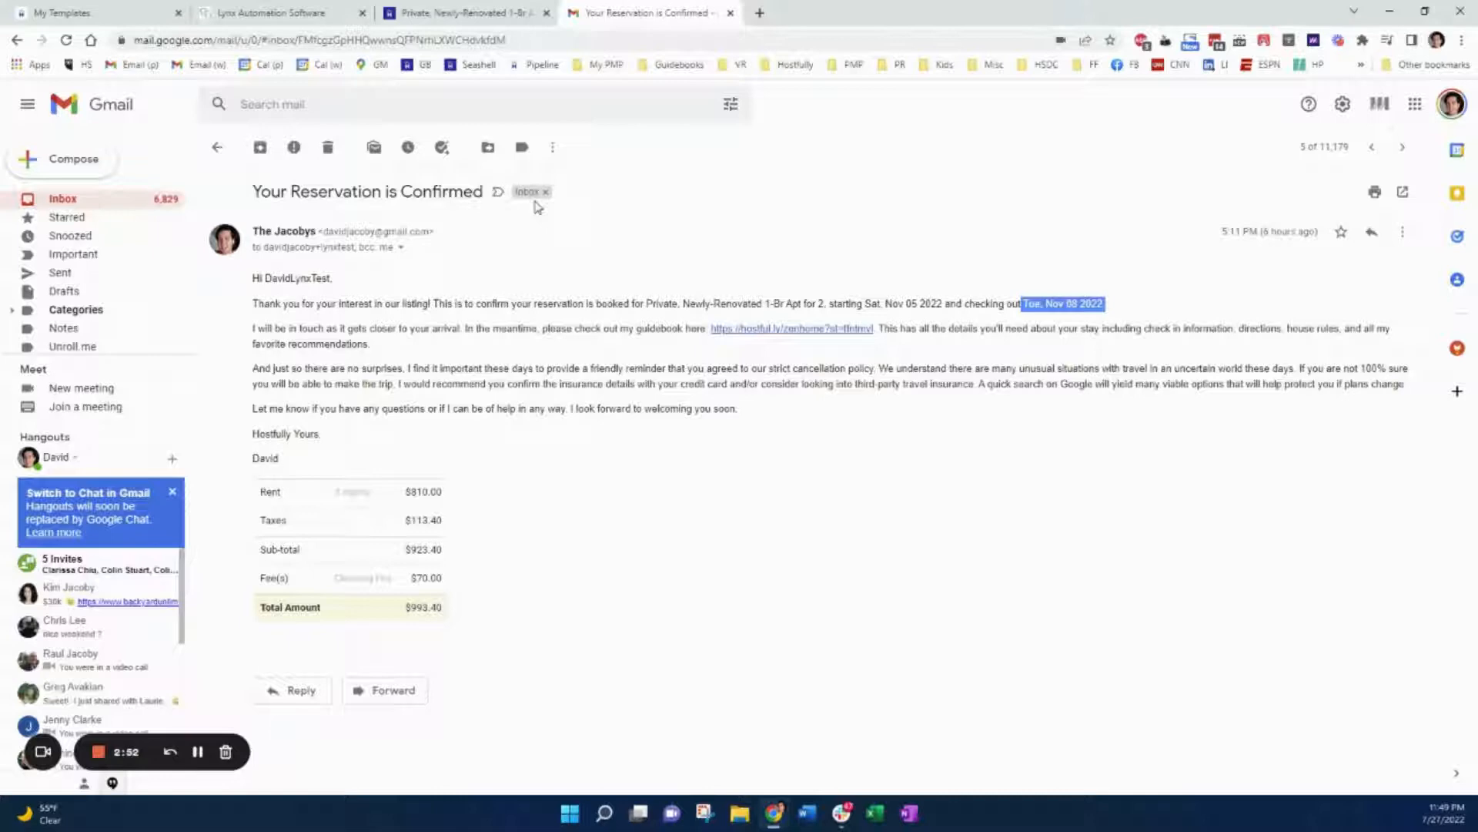
Close the confirmation template, review Welcome Email, and view the public guidebook's generic Gaining Access note
left_click(274, 12)
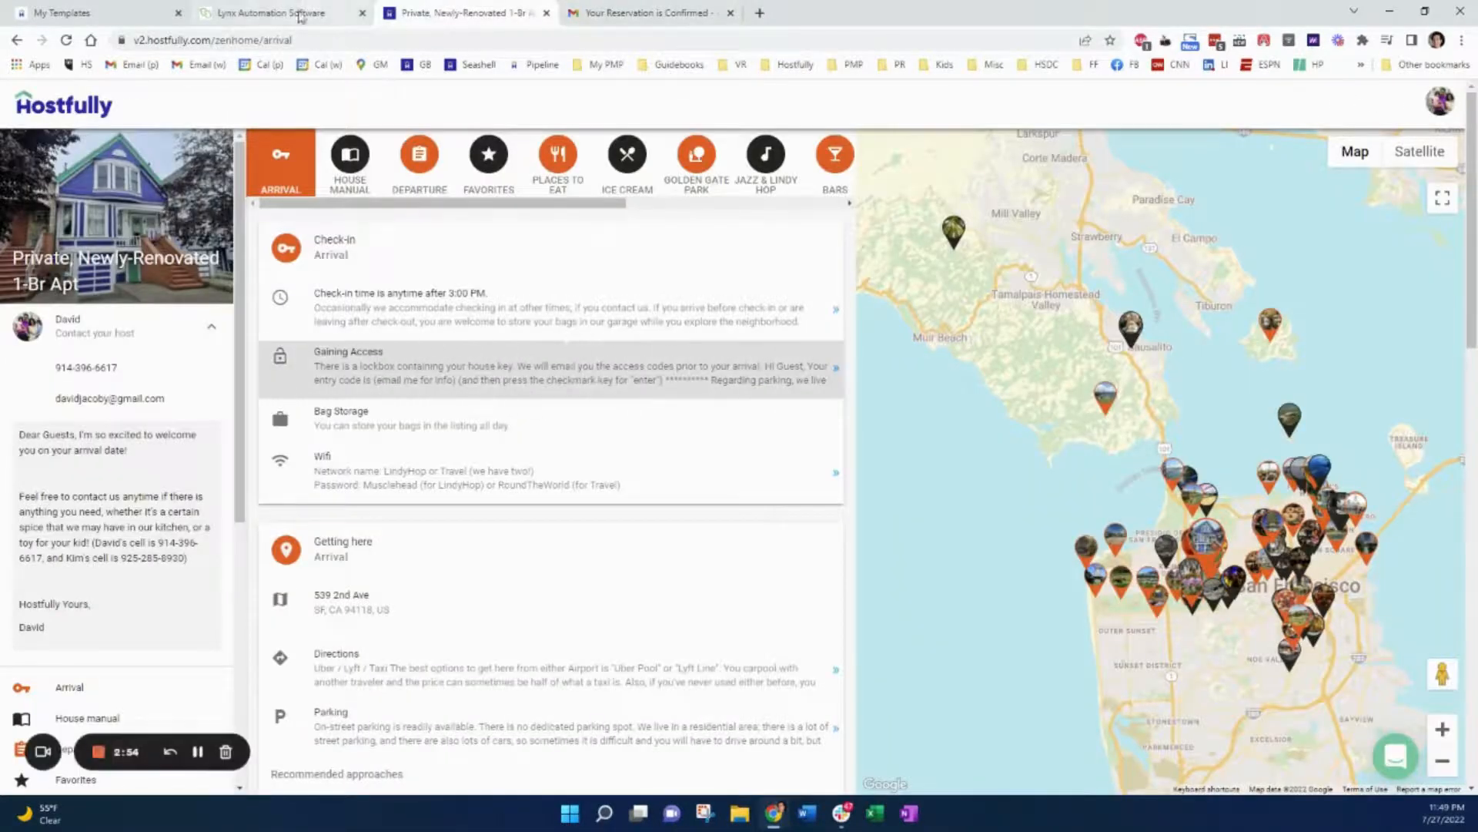
left_click(1028, 627)
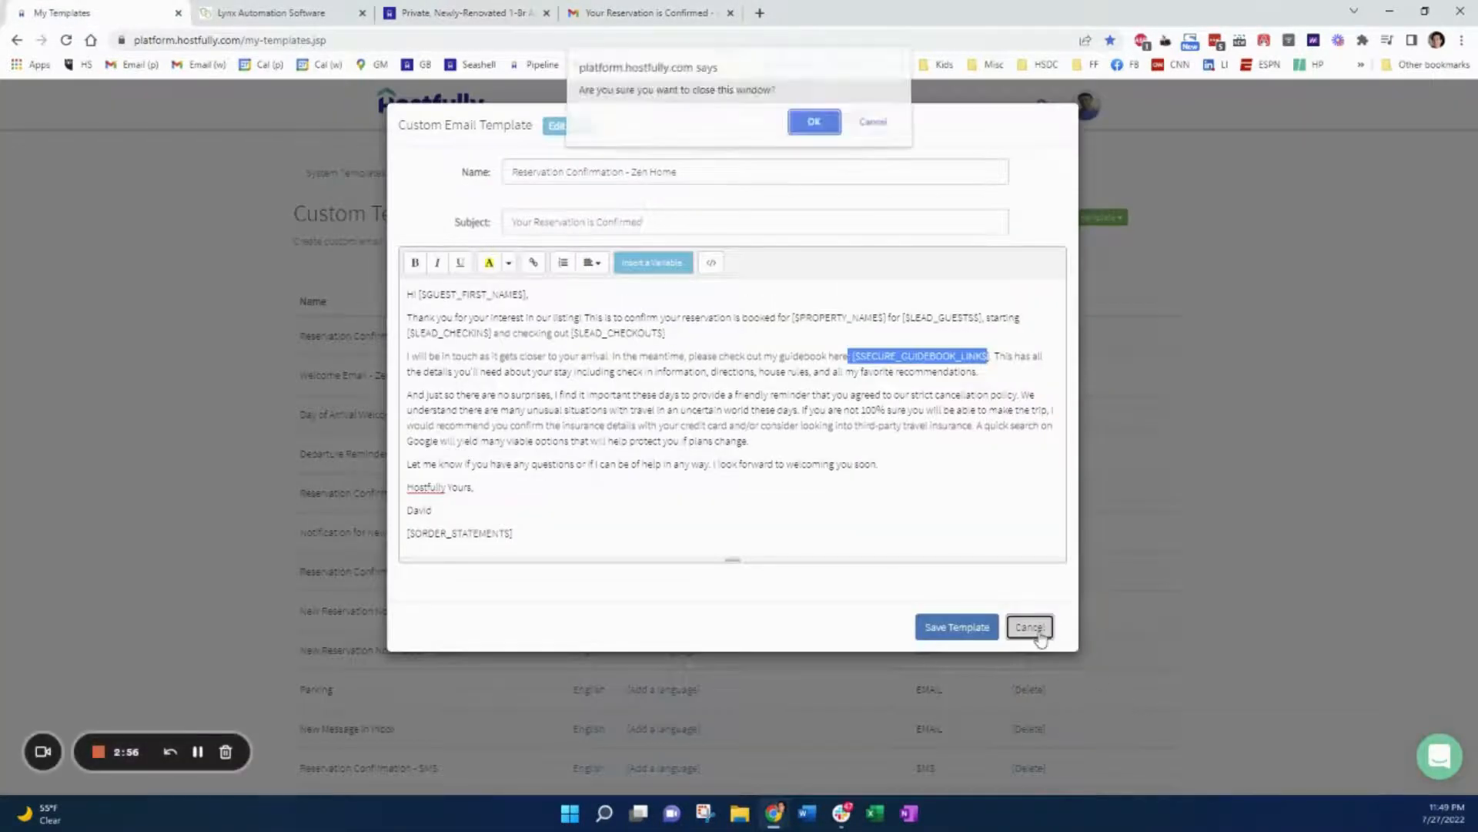
left_click(813, 120)
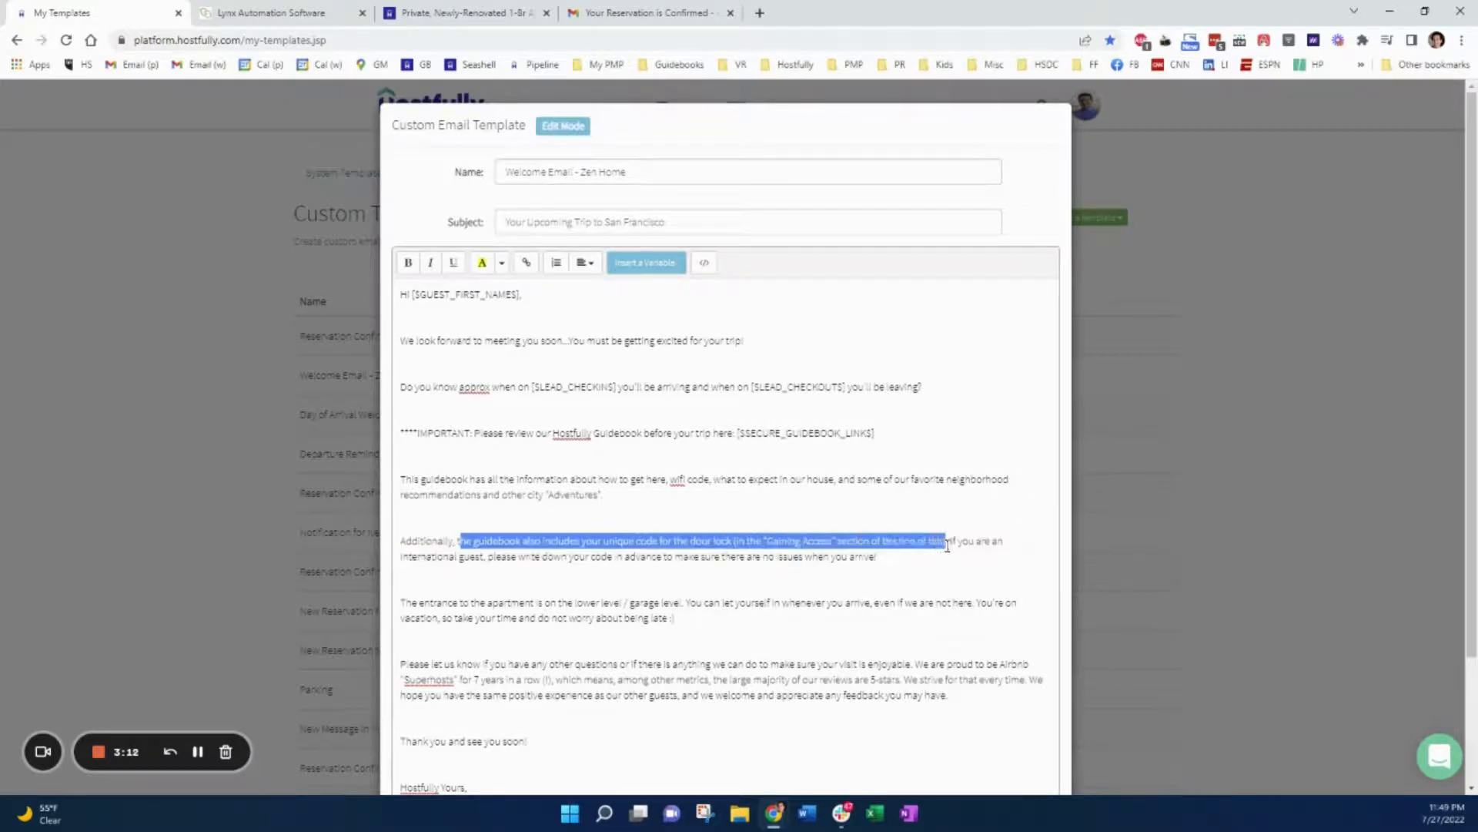
left_click(462, 13)
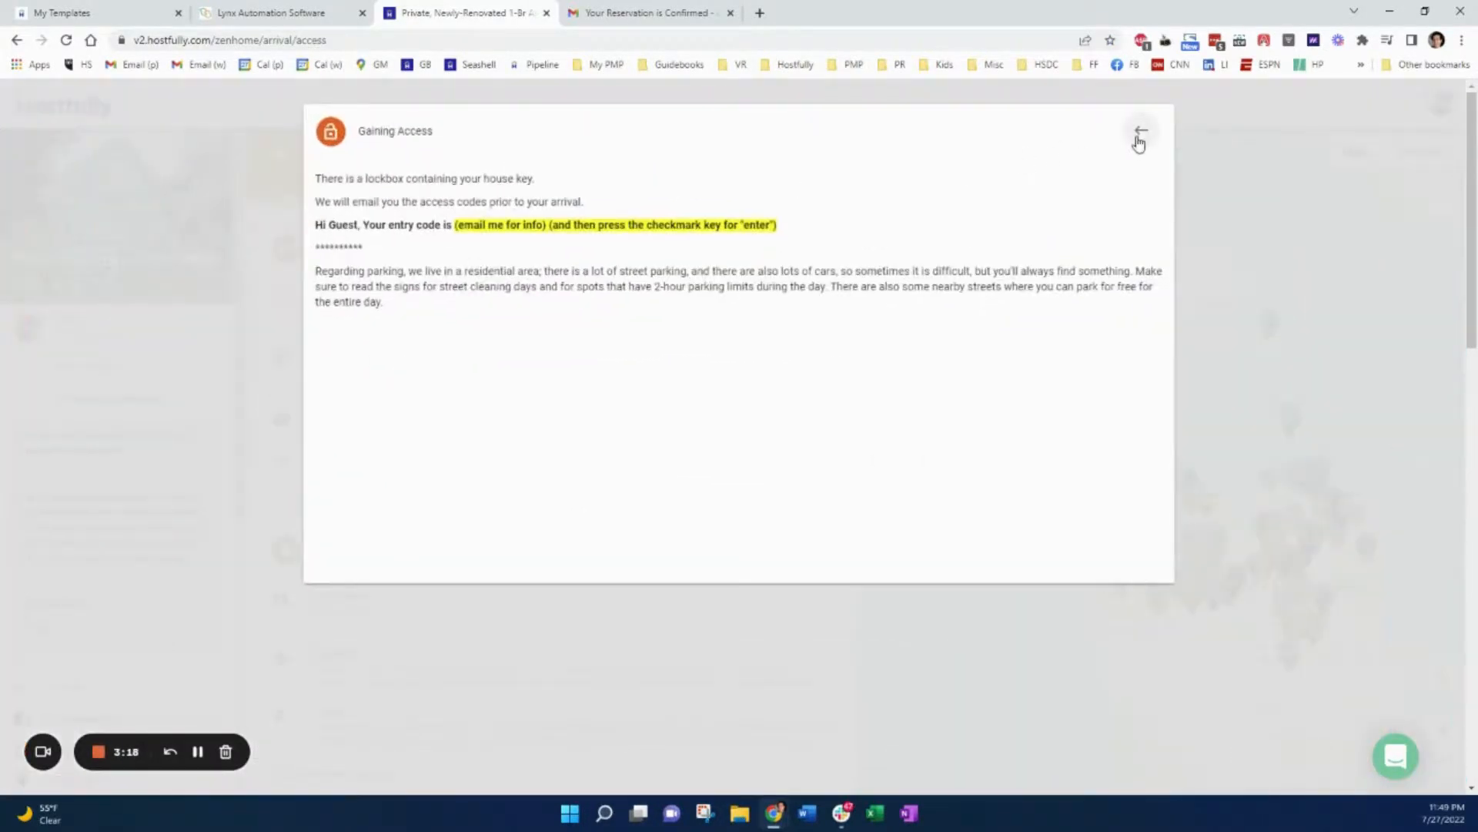
Browse the House Manual, Places to Eat, Ice Cream and Favorites sections of the generic guidebook
left_click(1140, 132)
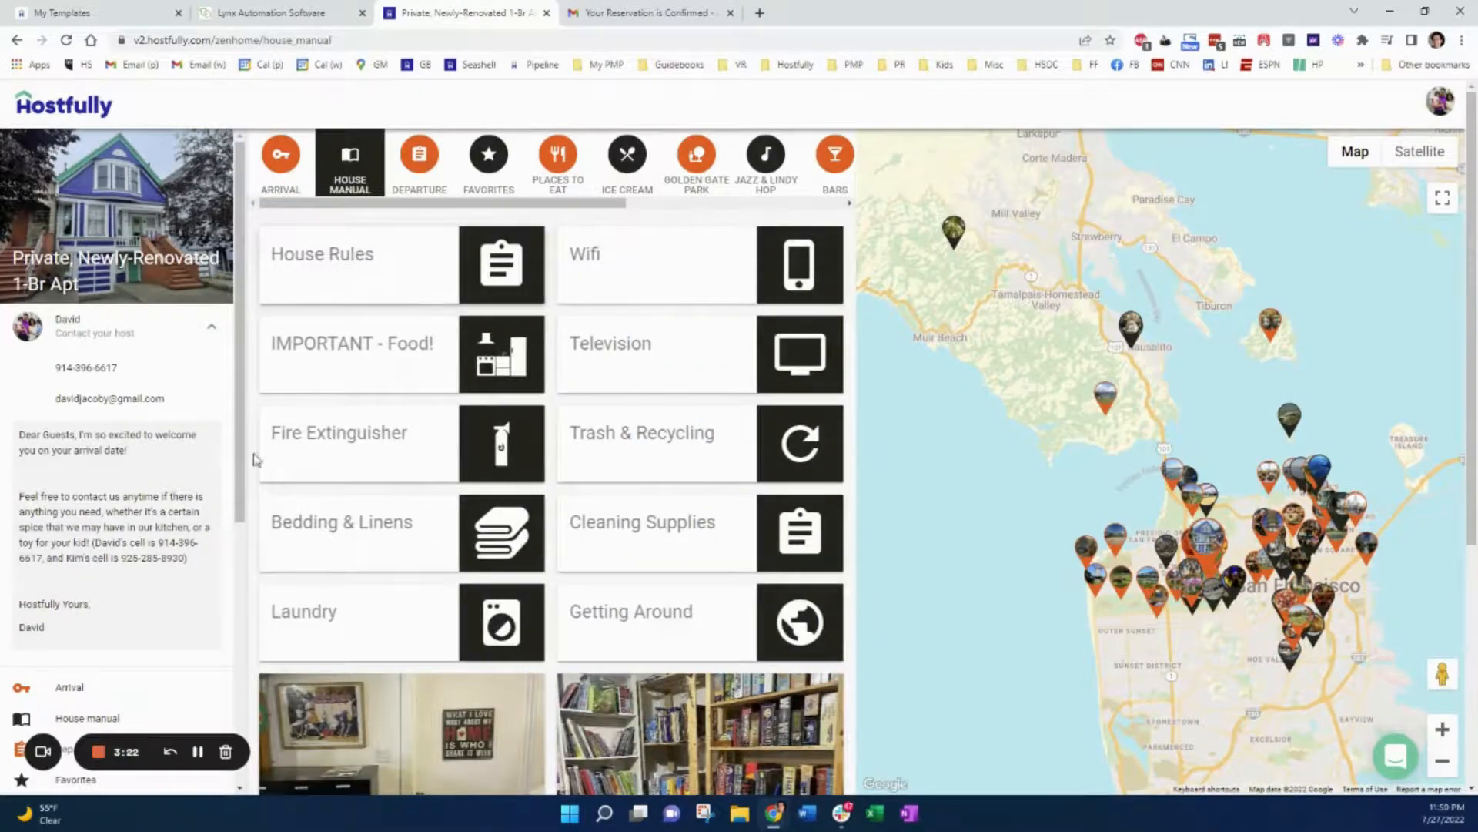
left_click(556, 162)
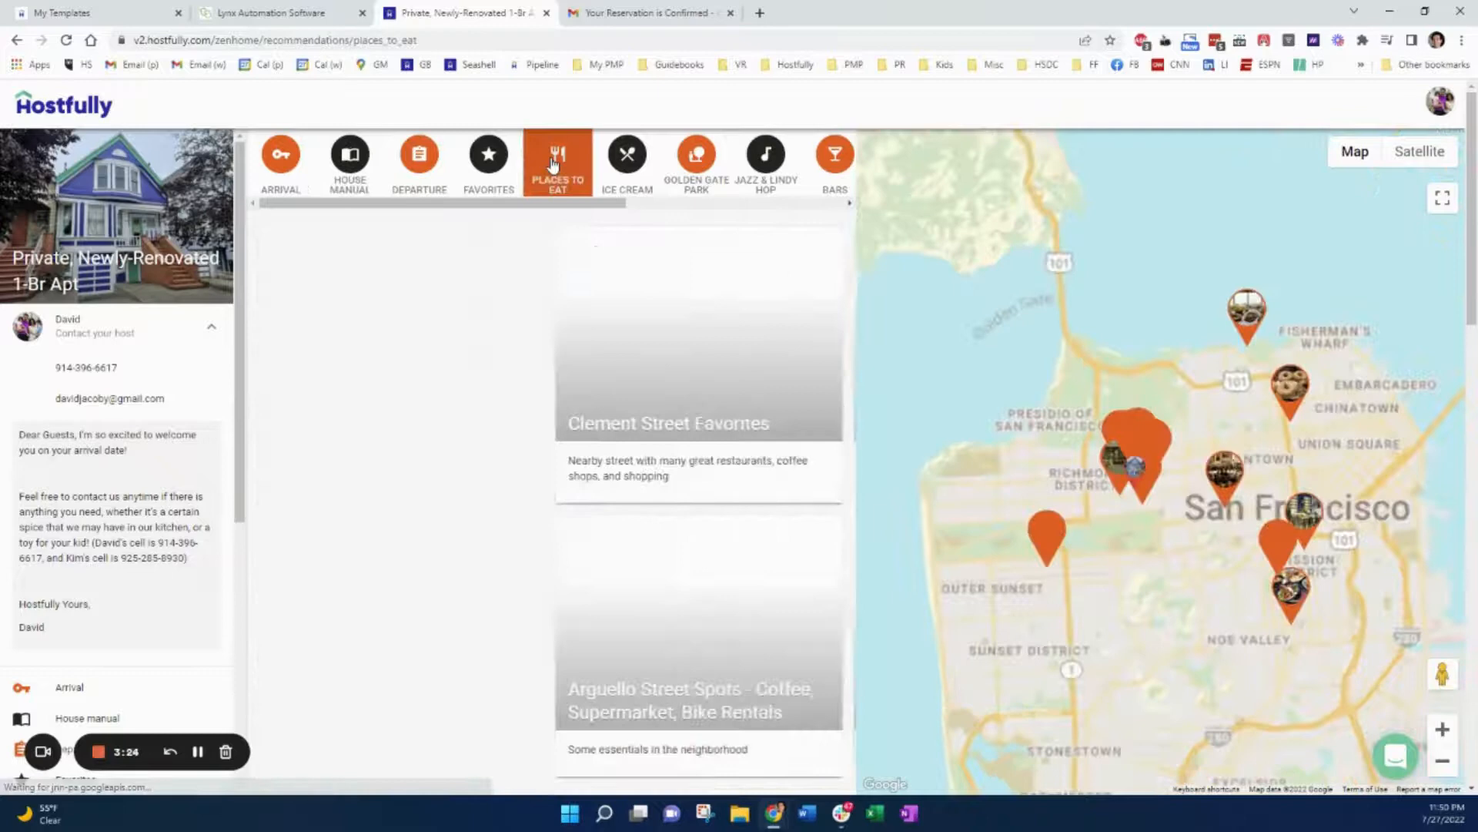
left_click(627, 160)
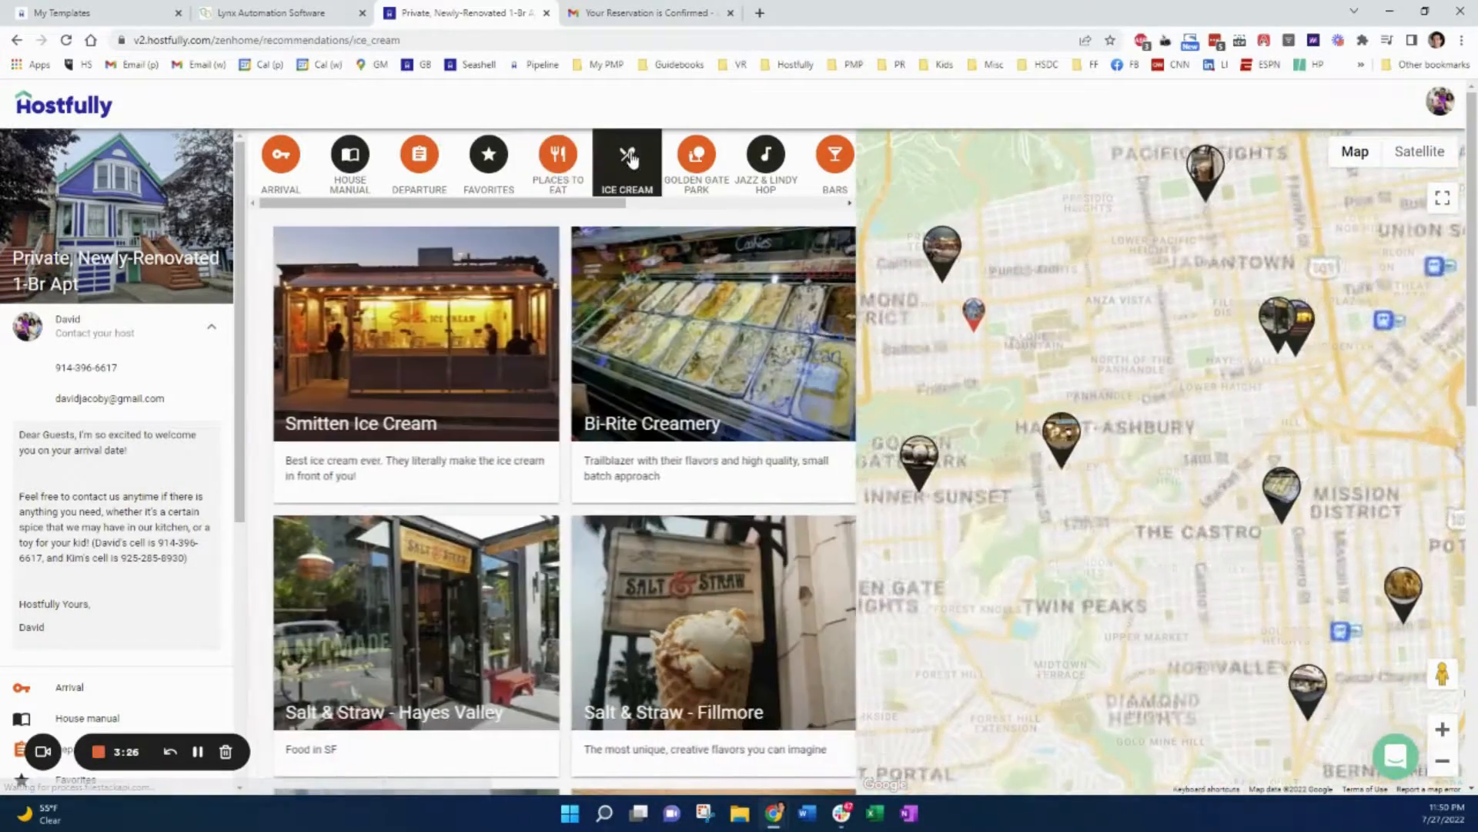
left_click(488, 160)
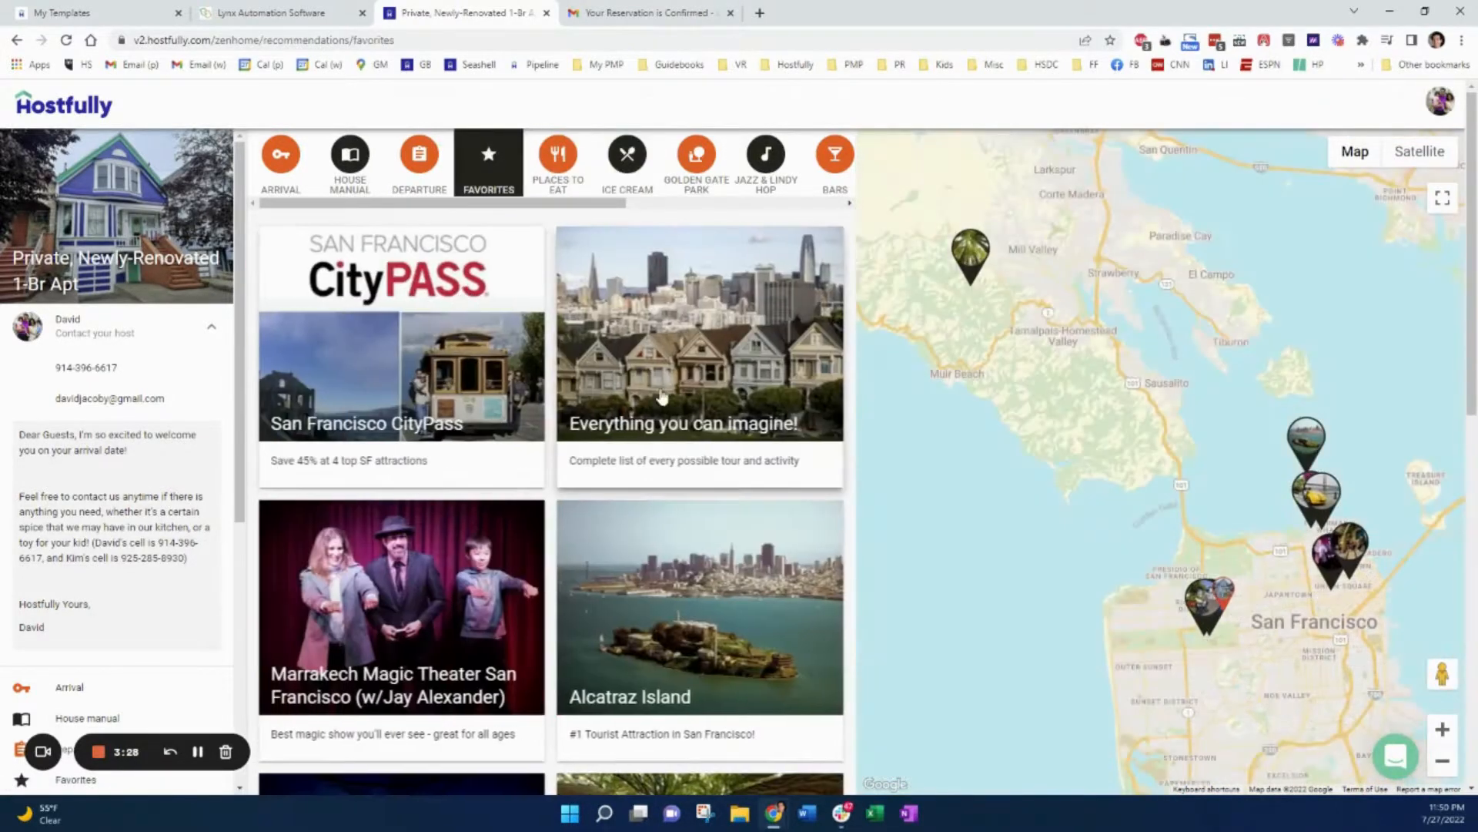